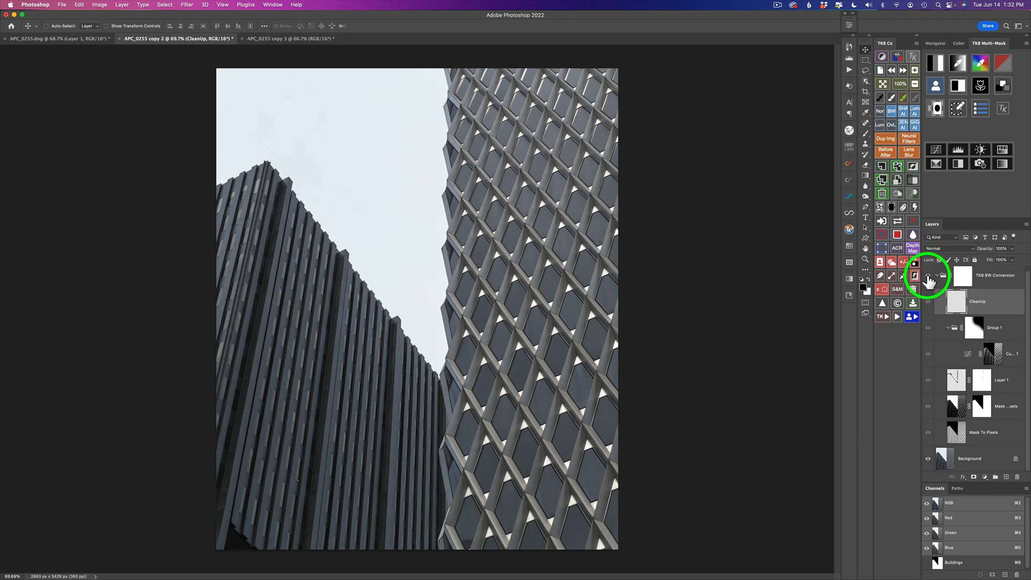
# Reveal the TK8 BW Conversion group in APC_0255 copy 2, then move to the third copy
pyautogui.click(927, 275)
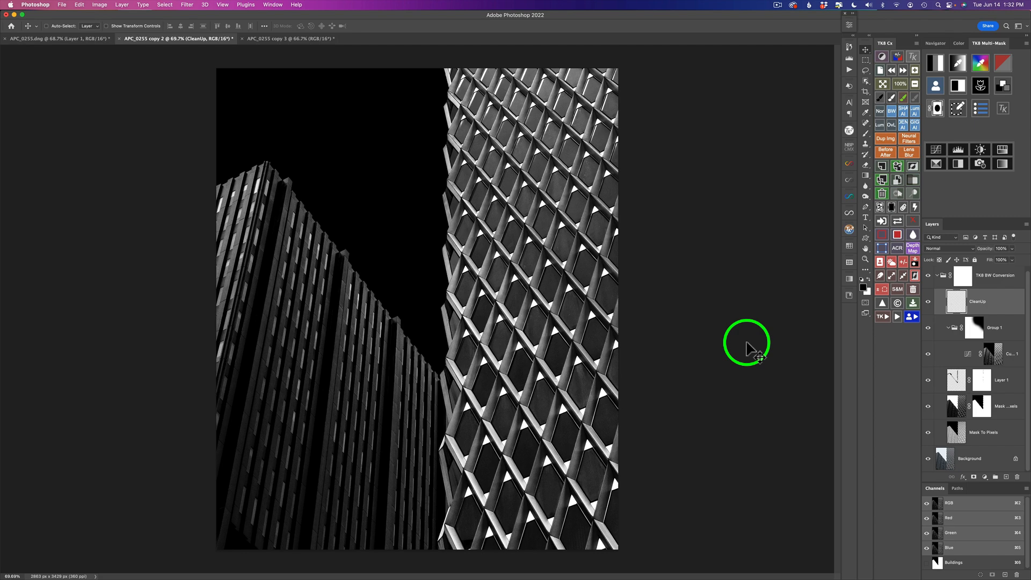
pyautogui.click(287, 38)
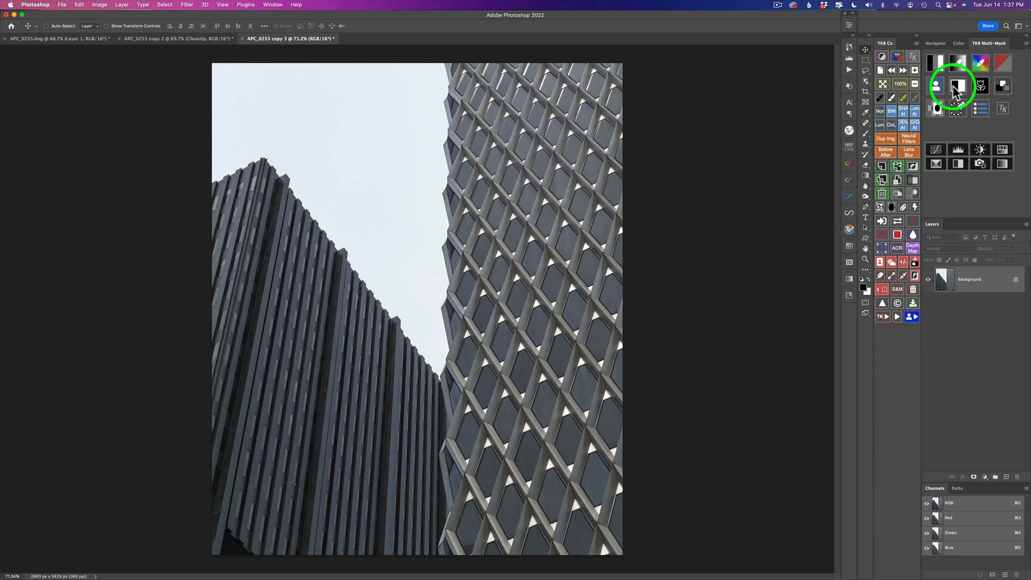
# Create a brightened TK8 luminosity mask of the buildings and output it to a pixel layer
pyautogui.click(958, 62)
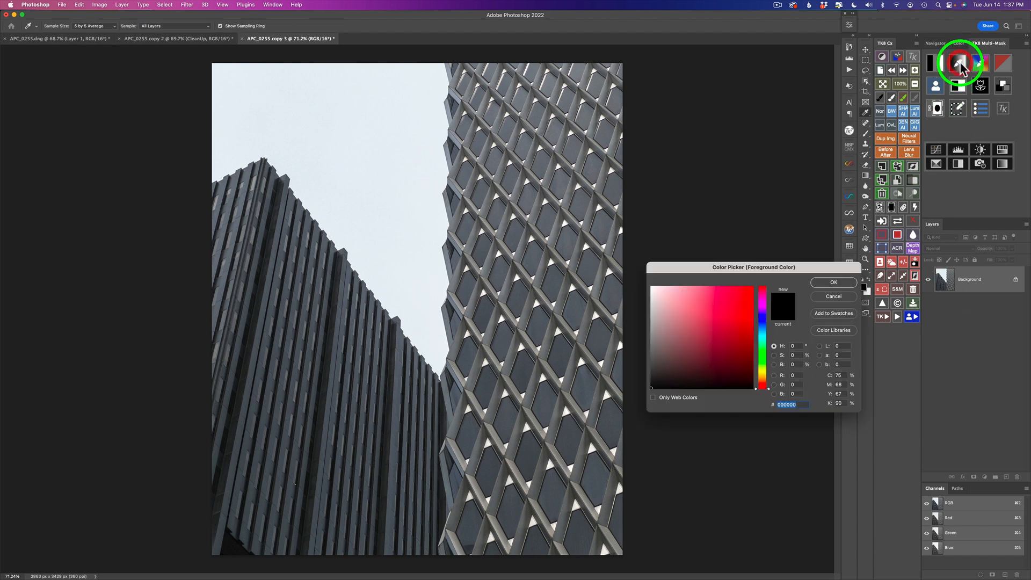
pyautogui.click(832, 282)
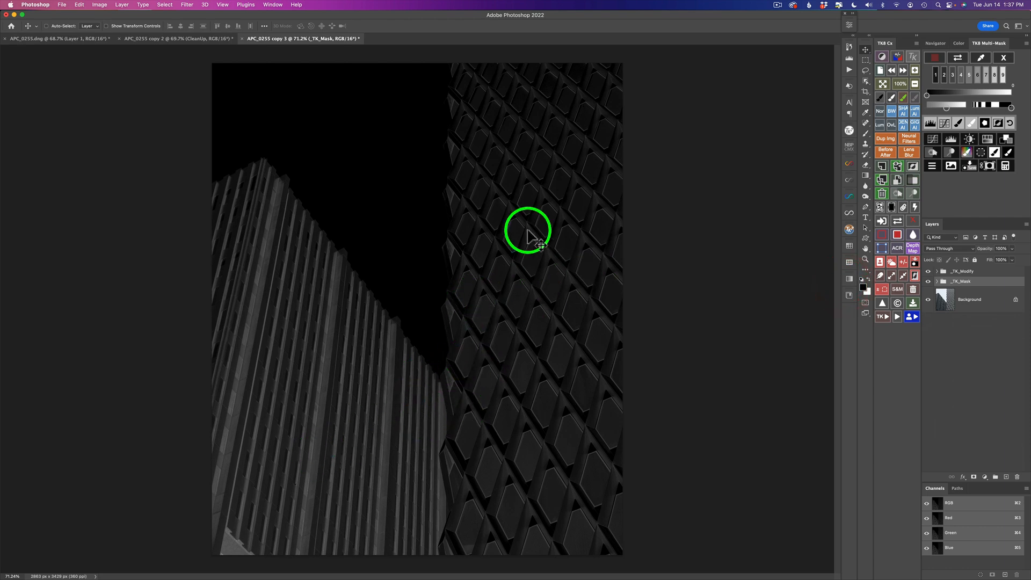
pyautogui.moveTo(823, 160)
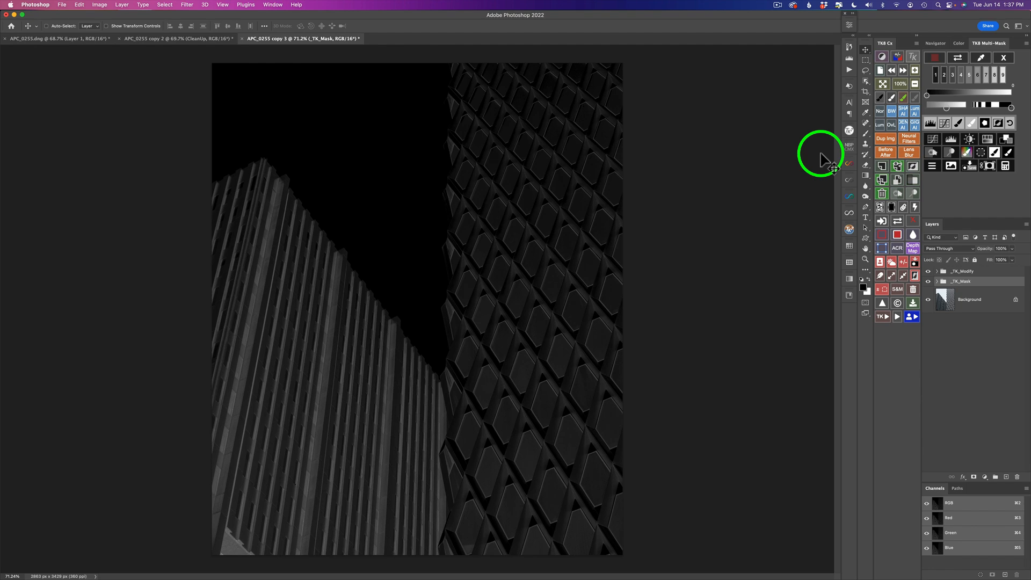
pyautogui.moveTo(391, 237)
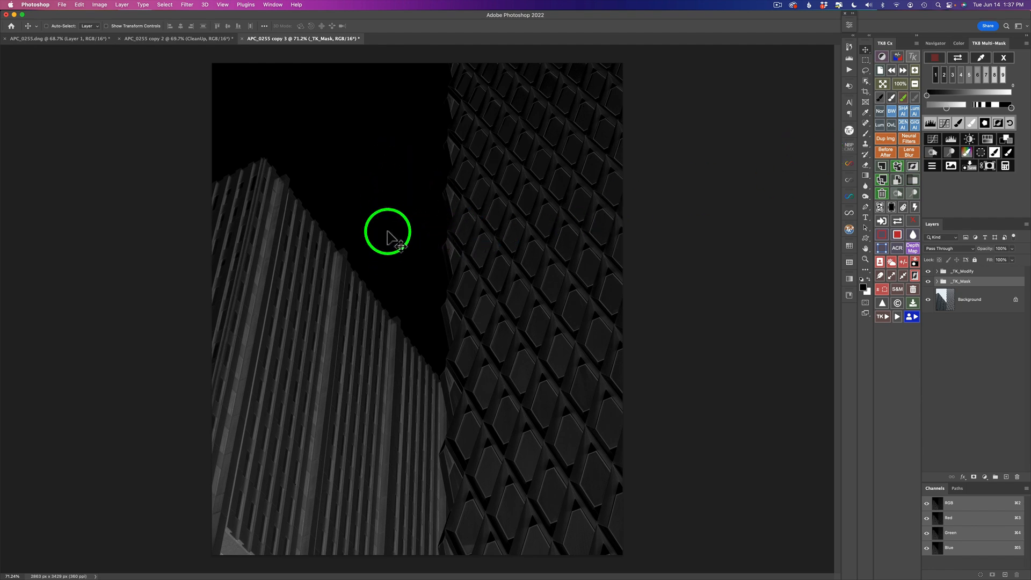
pyautogui.moveTo(454, 256)
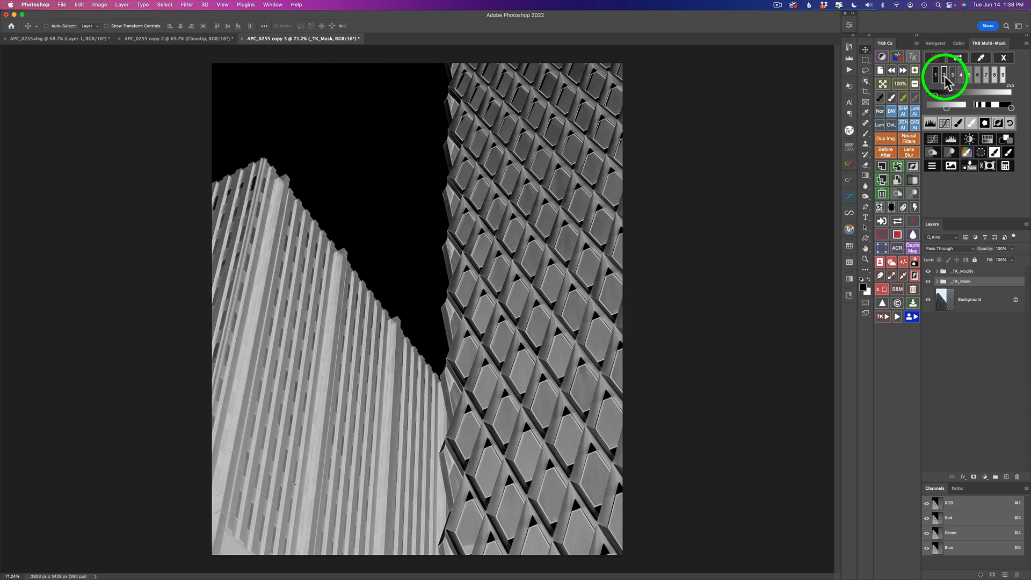
pyautogui.click(945, 74)
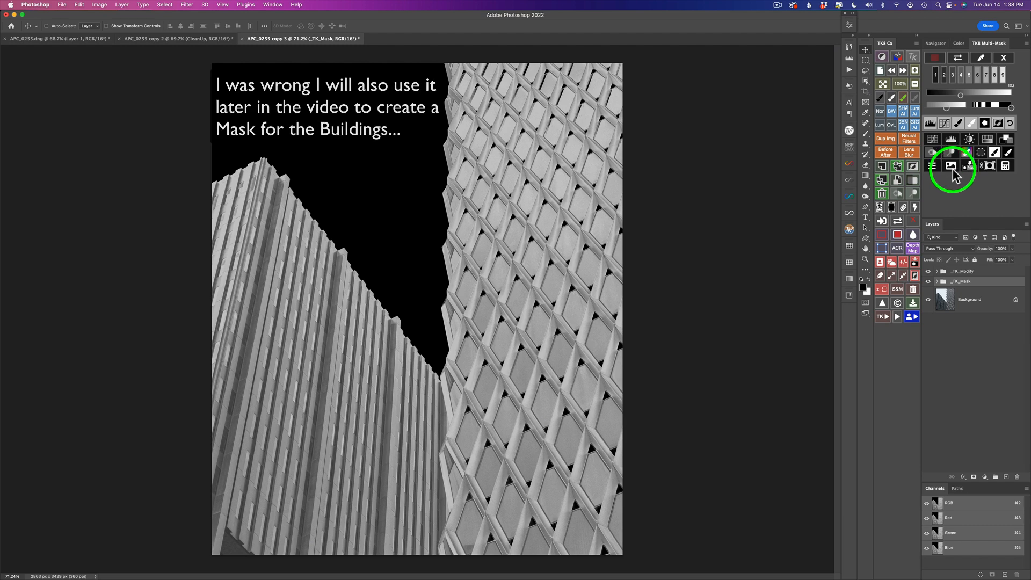
pyautogui.click(950, 165)
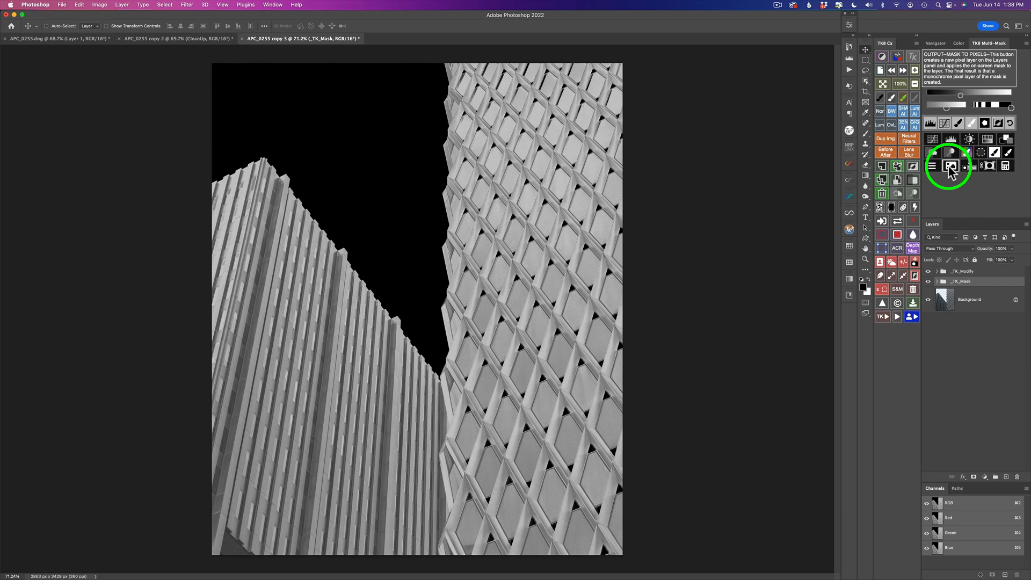
pyautogui.click(949, 165)
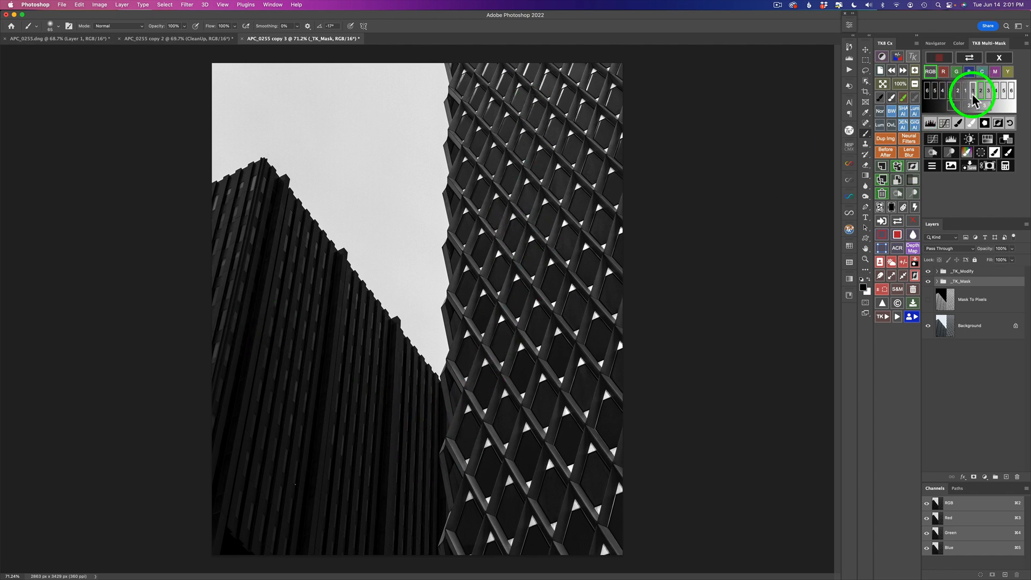
# Preview other zone masks until one shows a light sky and dark buildings
pyautogui.click(965, 91)
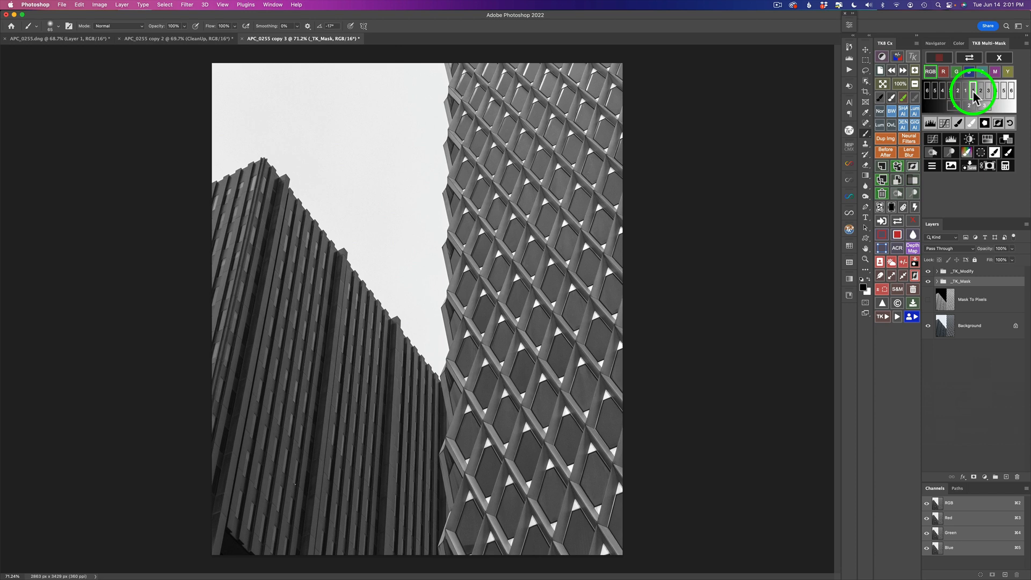
pyautogui.click(979, 90)
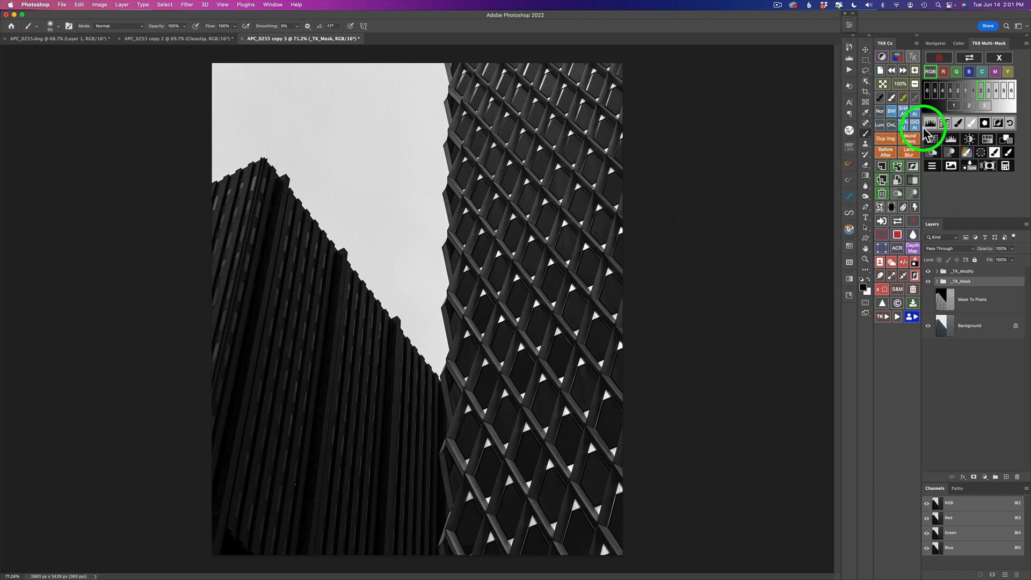
# Add a Levels adjustment to the mask set to 5, 0.87 and 105
pyautogui.click(923, 129)
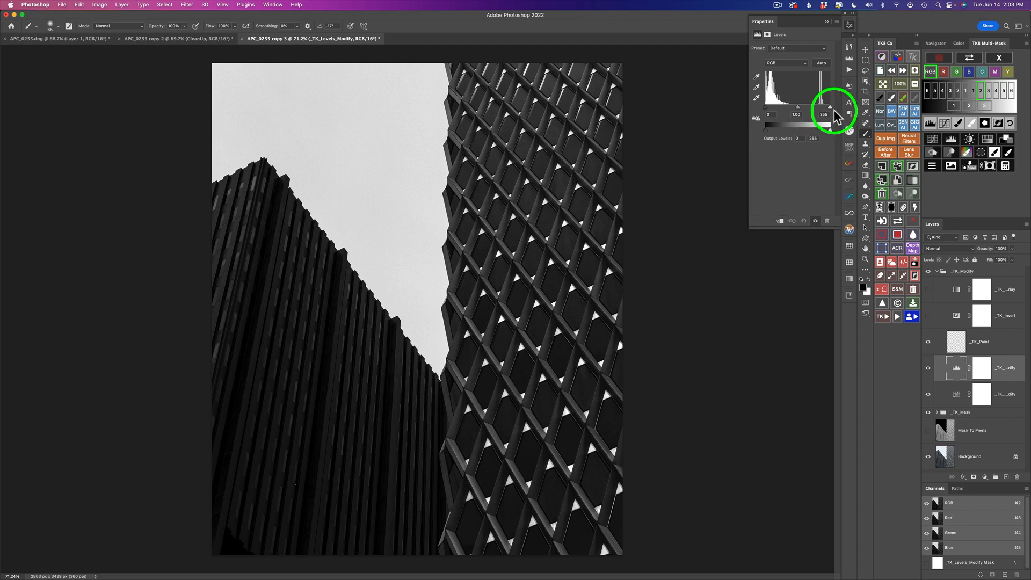
pyautogui.moveTo(830, 107); pyautogui.dragTo(820, 110)
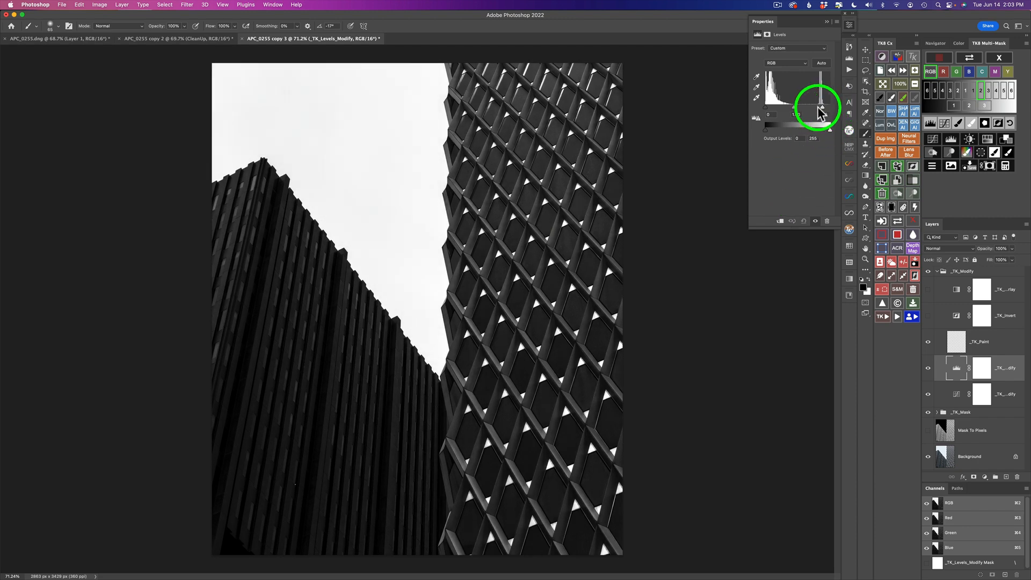
pyautogui.moveTo(819, 108); pyautogui.dragTo(792, 109)
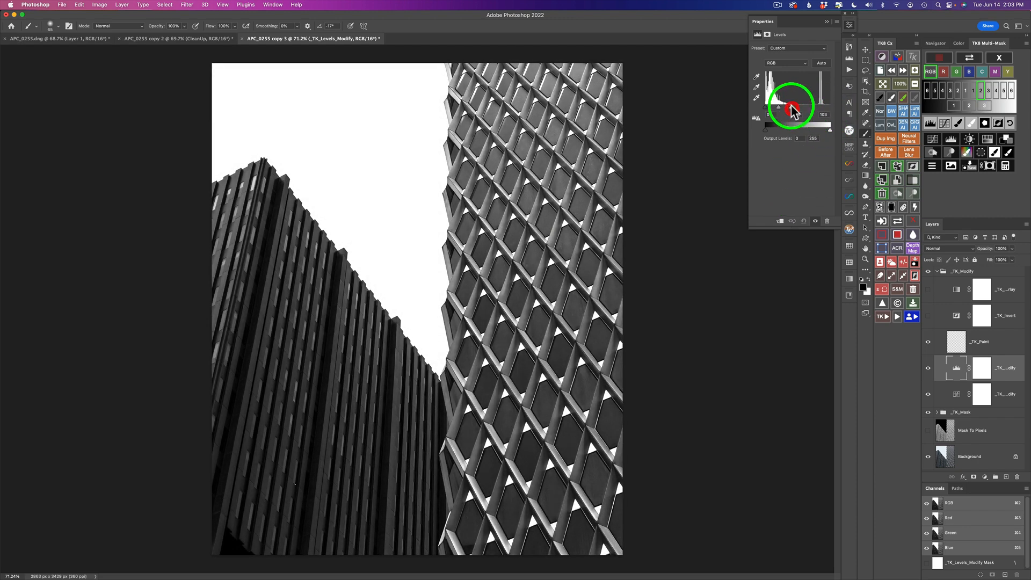
pyautogui.moveTo(792, 107); pyautogui.dragTo(794, 107)
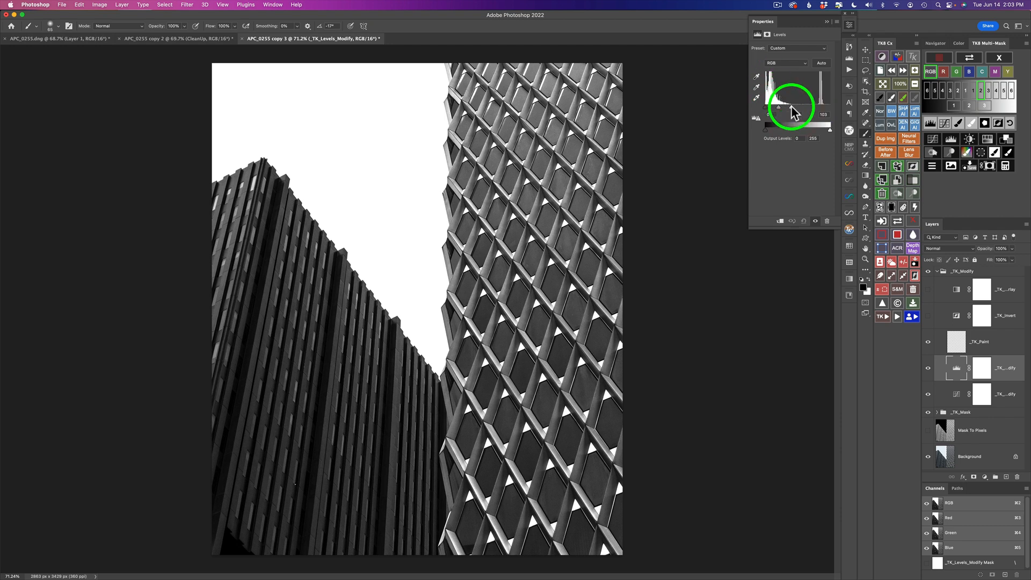
pyautogui.moveTo(787, 106); pyautogui.dragTo(793, 106)
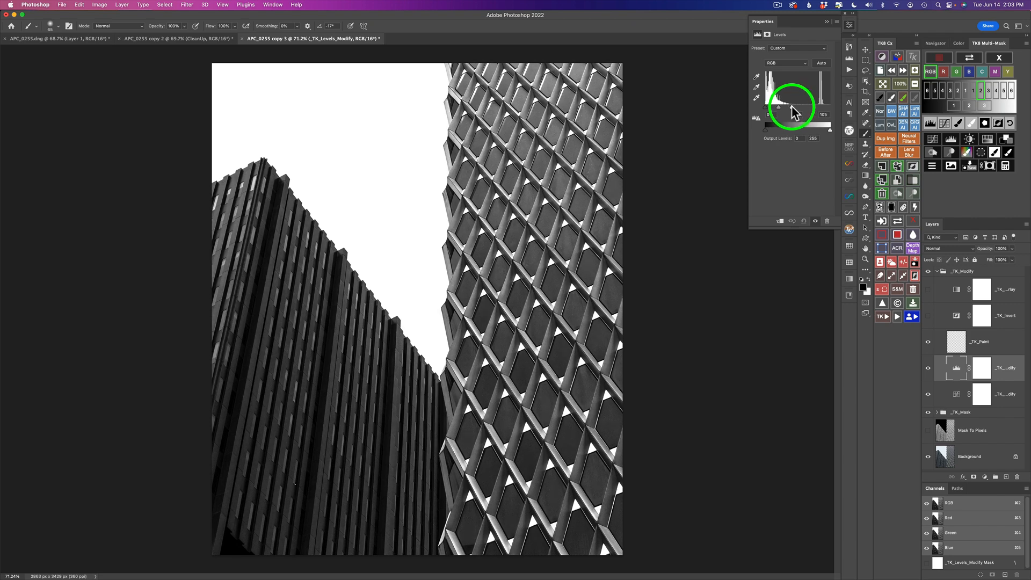
pyautogui.moveTo(795, 111)
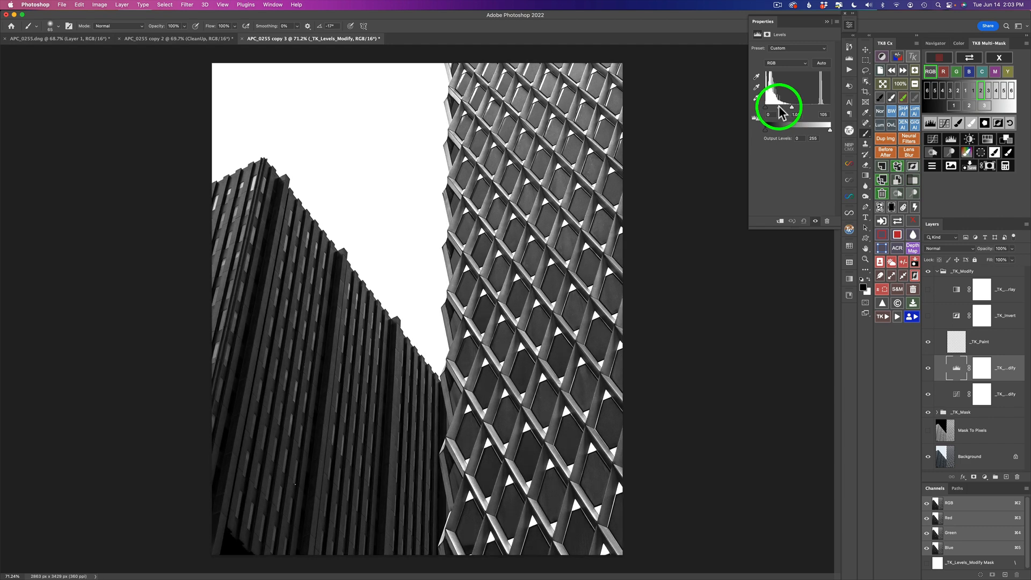
pyautogui.moveTo(791, 105); pyautogui.dragTo(783, 105)
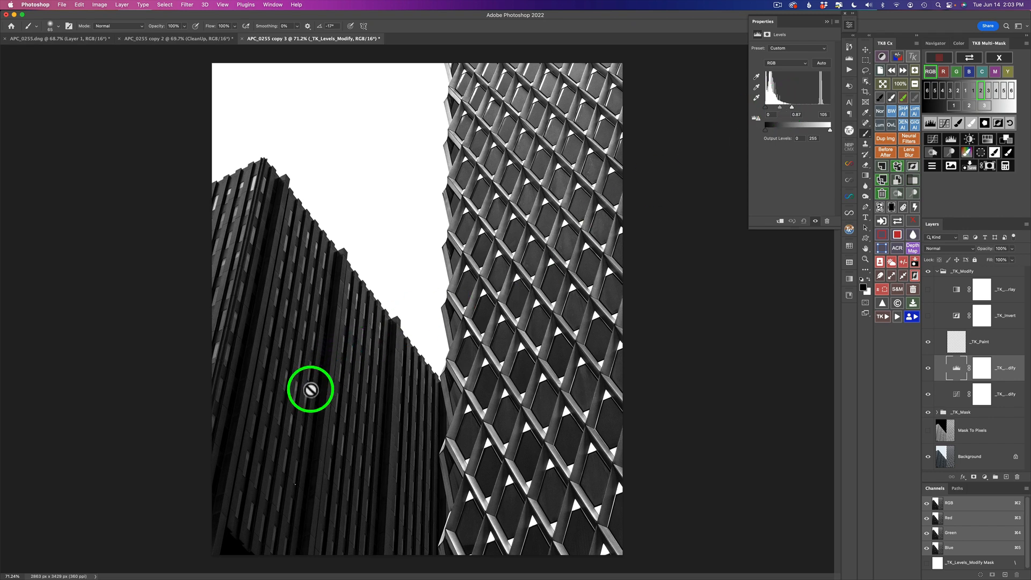
pyautogui.moveTo(770, 112)
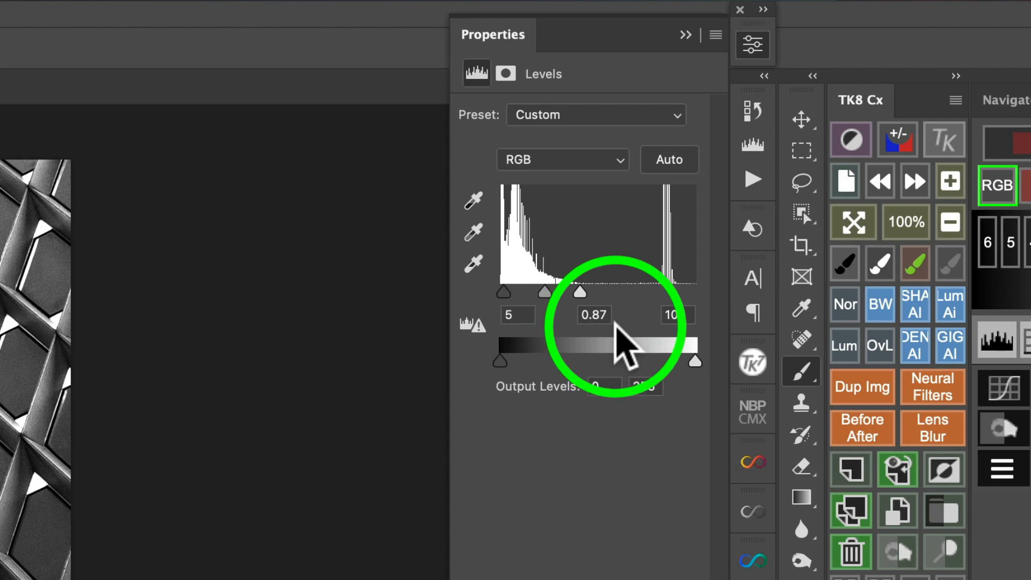
pyautogui.moveTo(696, 360); pyautogui.dragTo(680, 360)
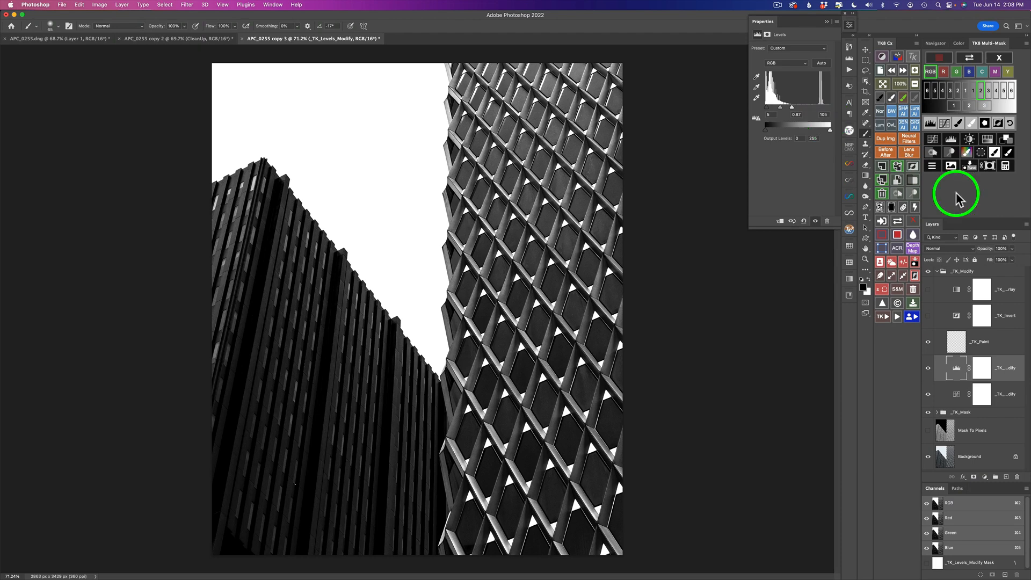
pyautogui.moveTo(562, 252)
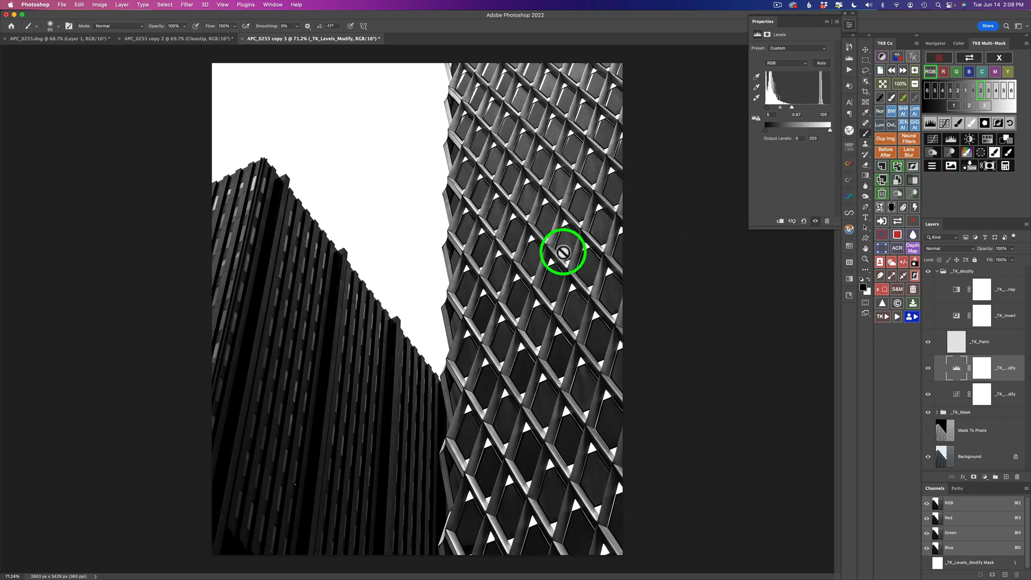
pyautogui.moveTo(551, 252)
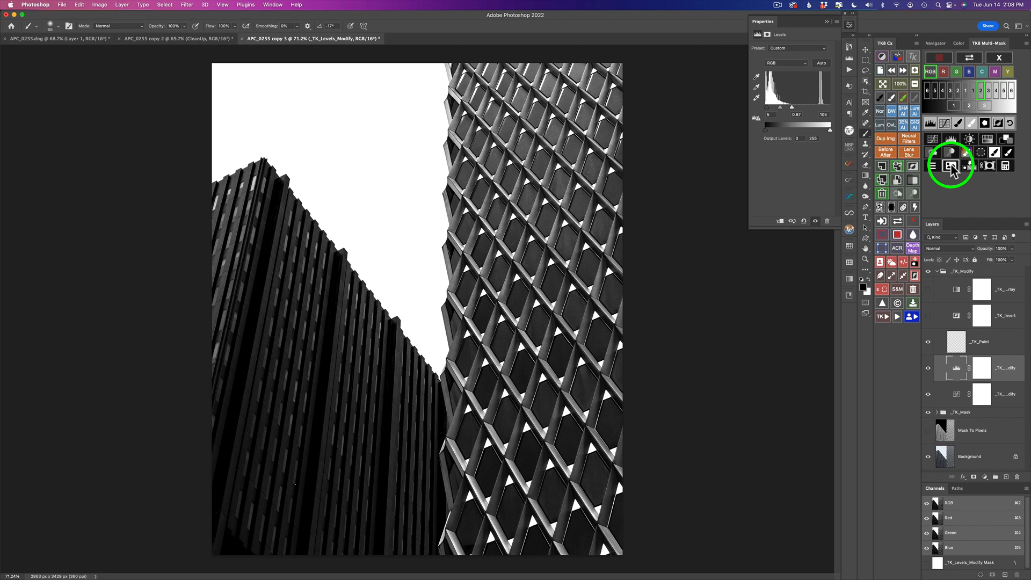
# Output the mask group as a layer mask on the Mask To Pixels layer
pyautogui.click(951, 164)
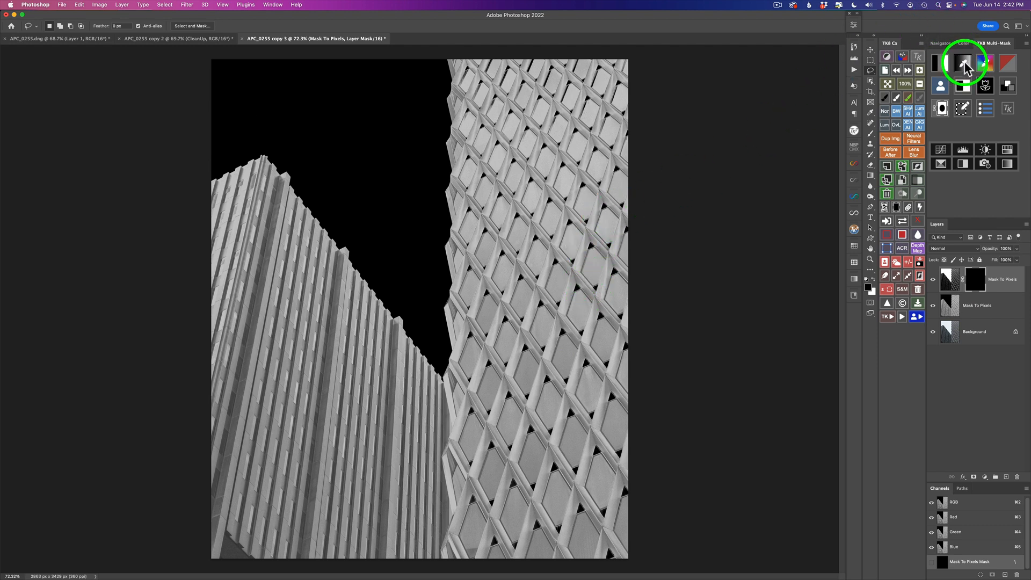
# Generate a TK colour mask from a colour sampled in the black sky
pyautogui.click(962, 63)
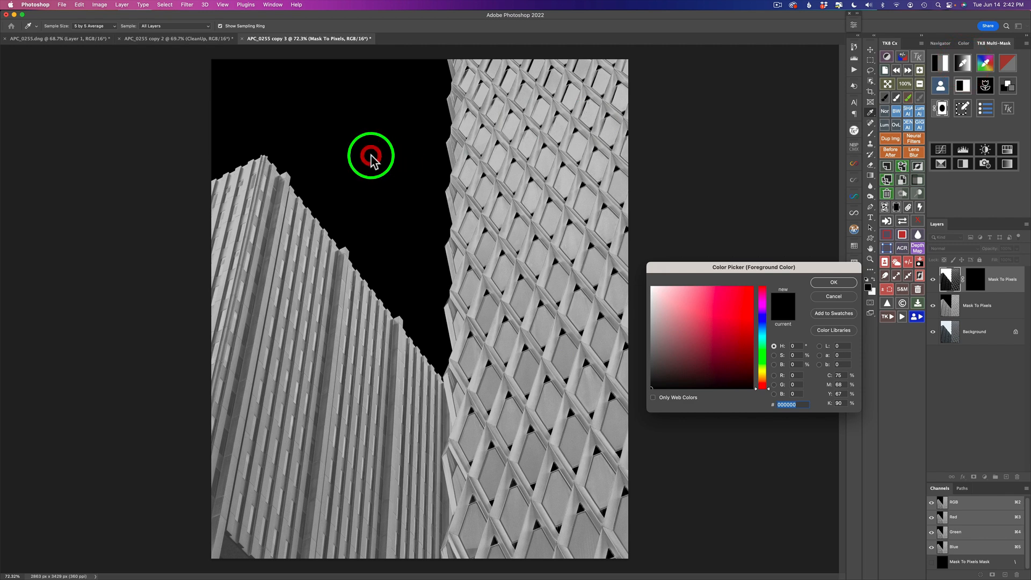
pyautogui.click(833, 282)
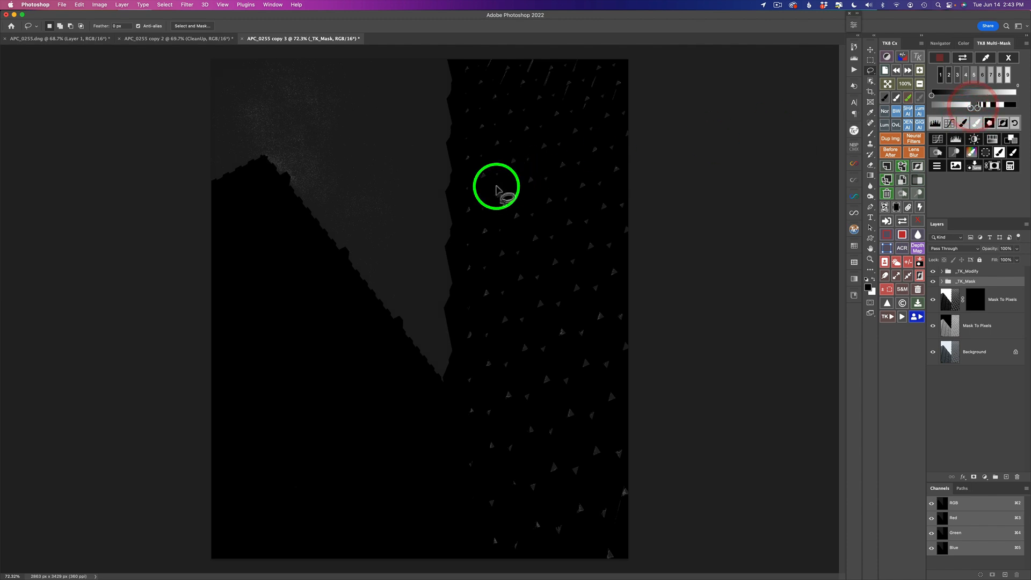
pyautogui.moveTo(424, 275)
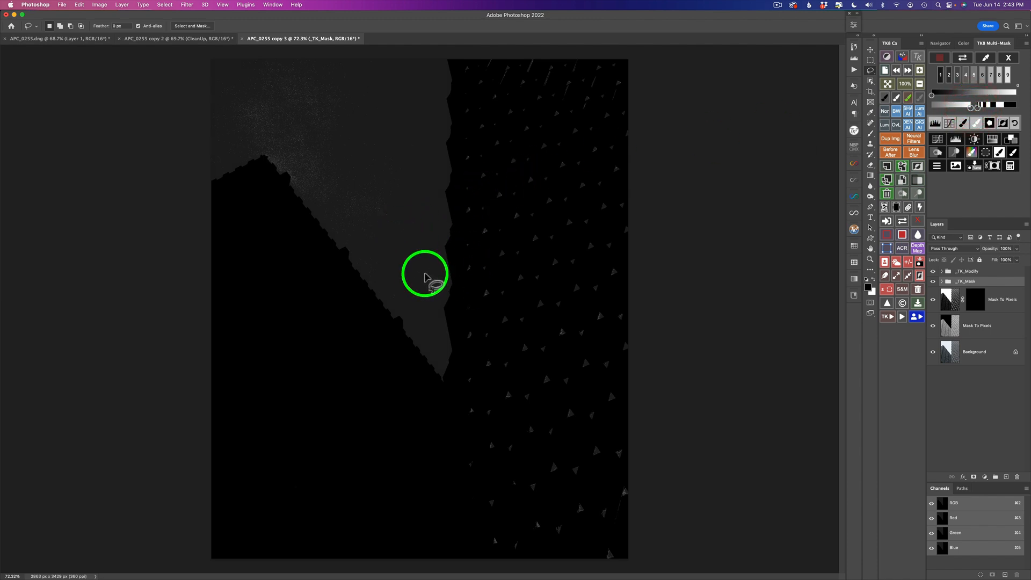
pyautogui.moveTo(752, 138)
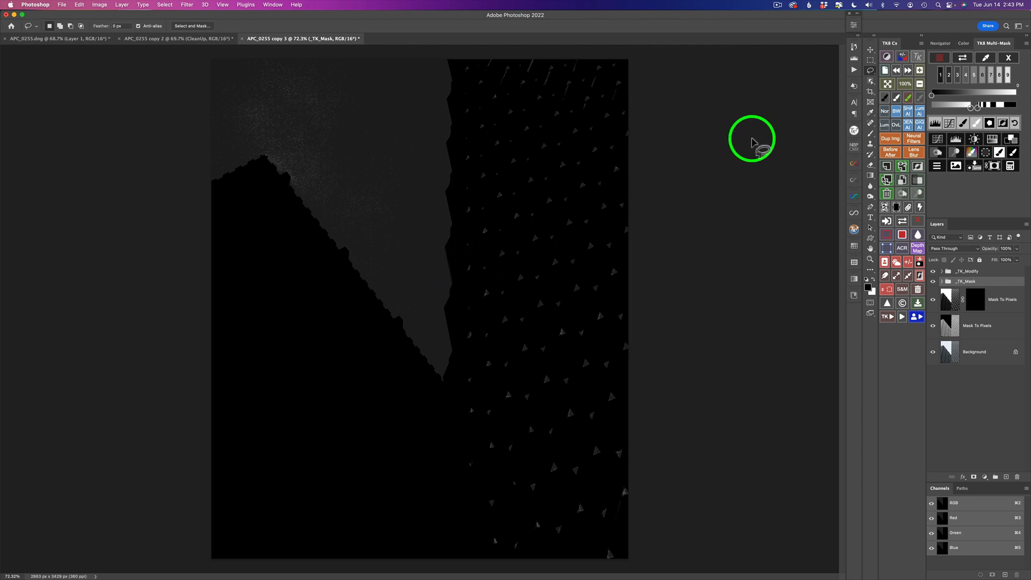
pyautogui.moveTo(877, 117)
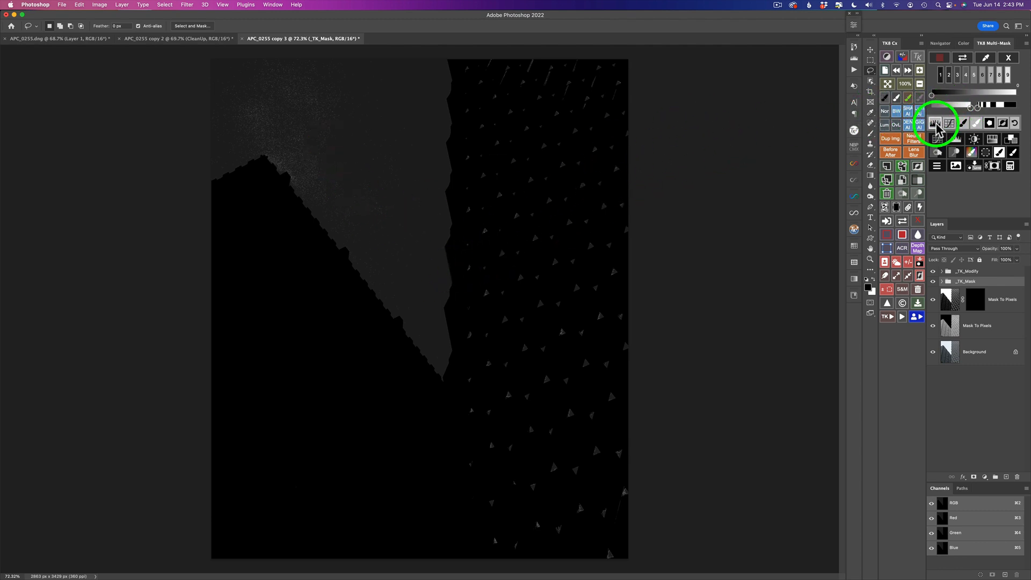
# Add a Levels adjustment with the white input slider pulled left so the sky turns white
pyautogui.click(937, 123)
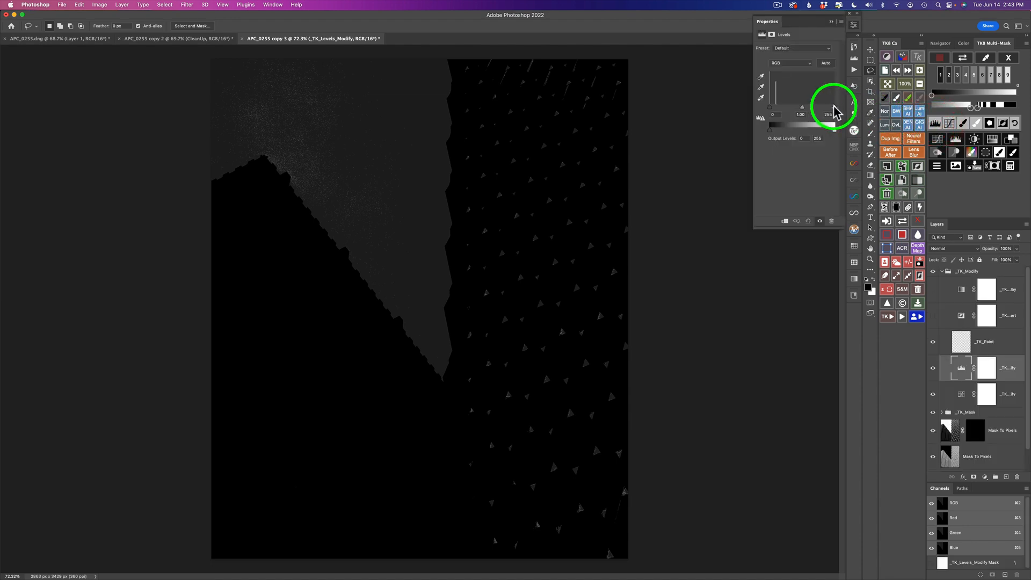
pyautogui.moveTo(835, 115); pyautogui.dragTo(771, 114)
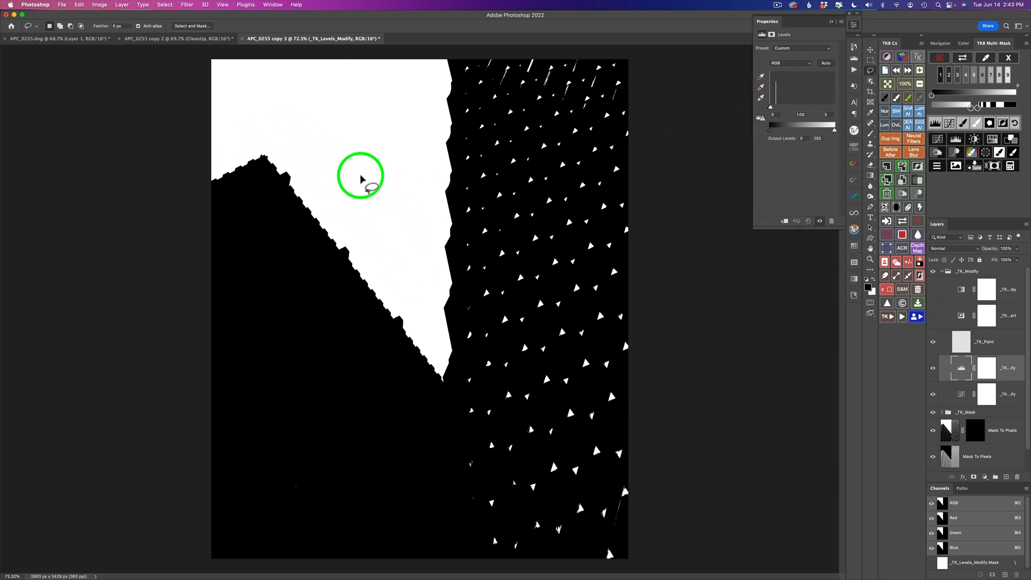
pyautogui.moveTo(472, 213)
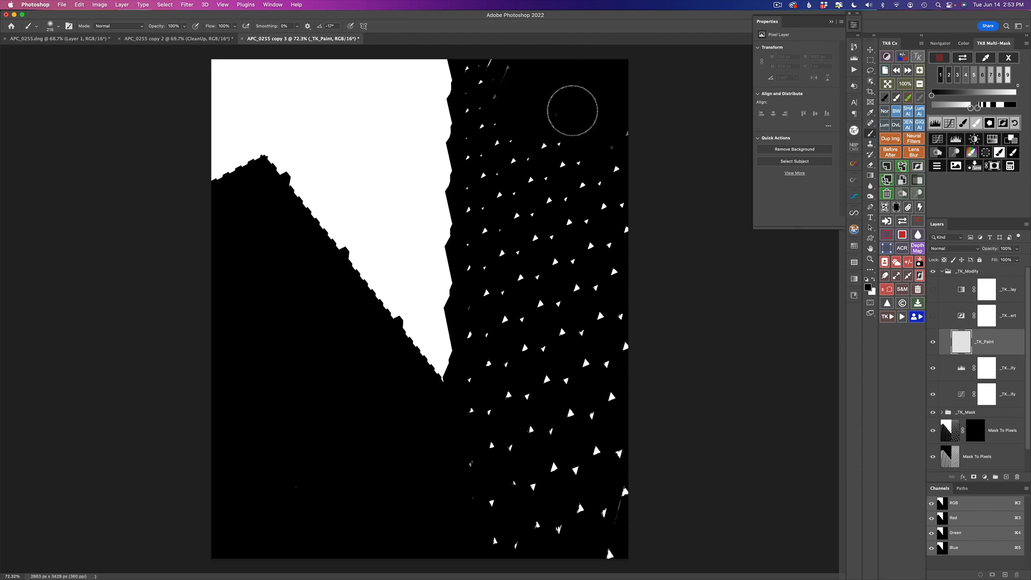
pyautogui.moveTo(630, 163)
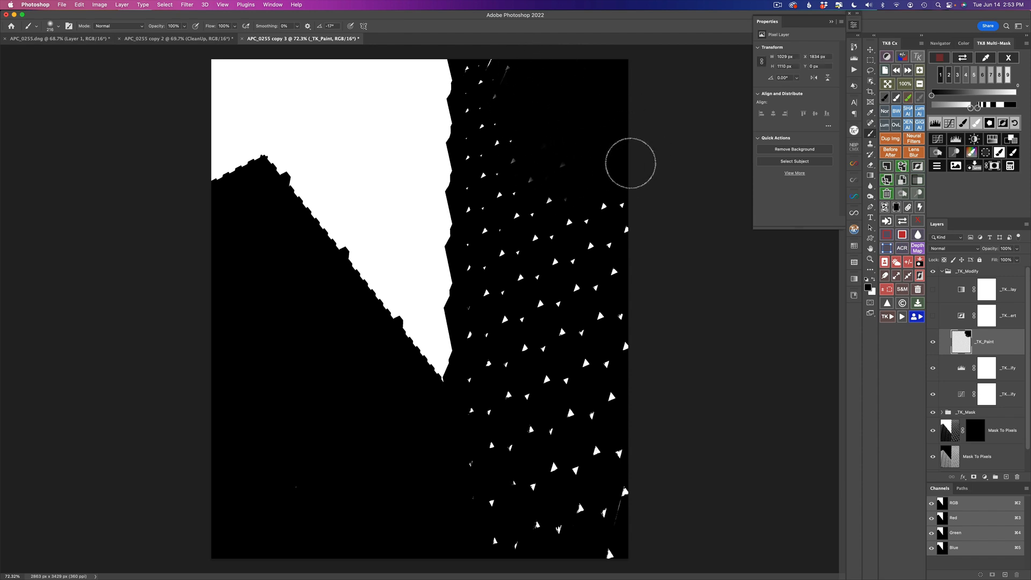
pyautogui.moveTo(633, 189)
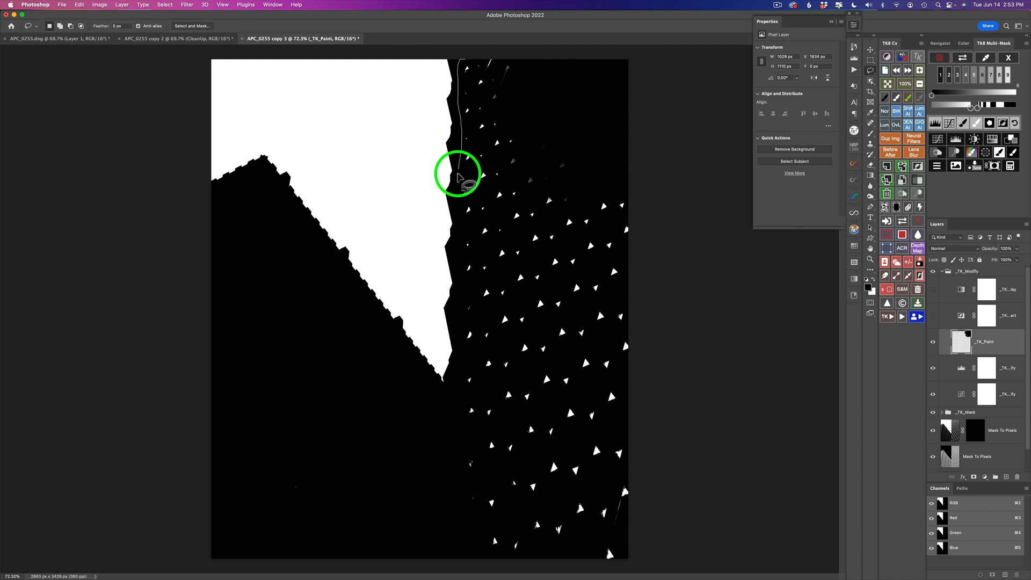
# Lasso the right-hand facade and fill it with black to erase the white specks
pyautogui.moveTo(458, 174); pyautogui.dragTo(395, 452)
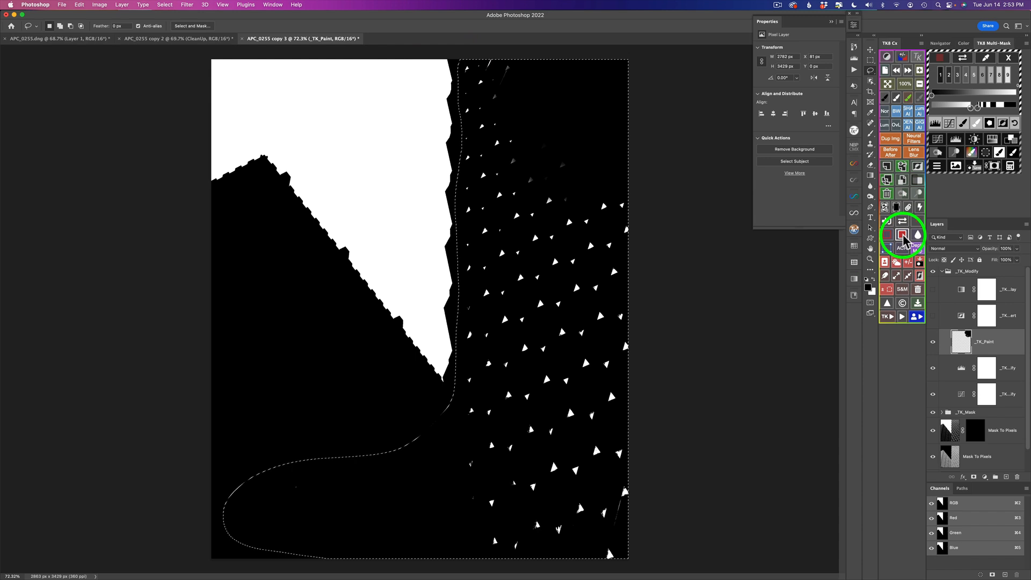
pyautogui.click(902, 234)
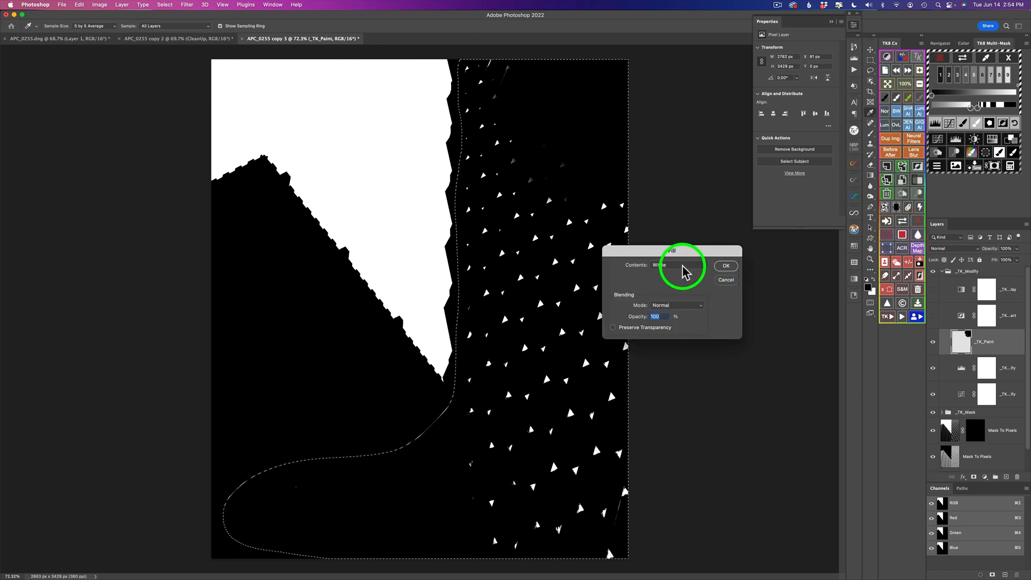
pyautogui.moveTo(694, 282)
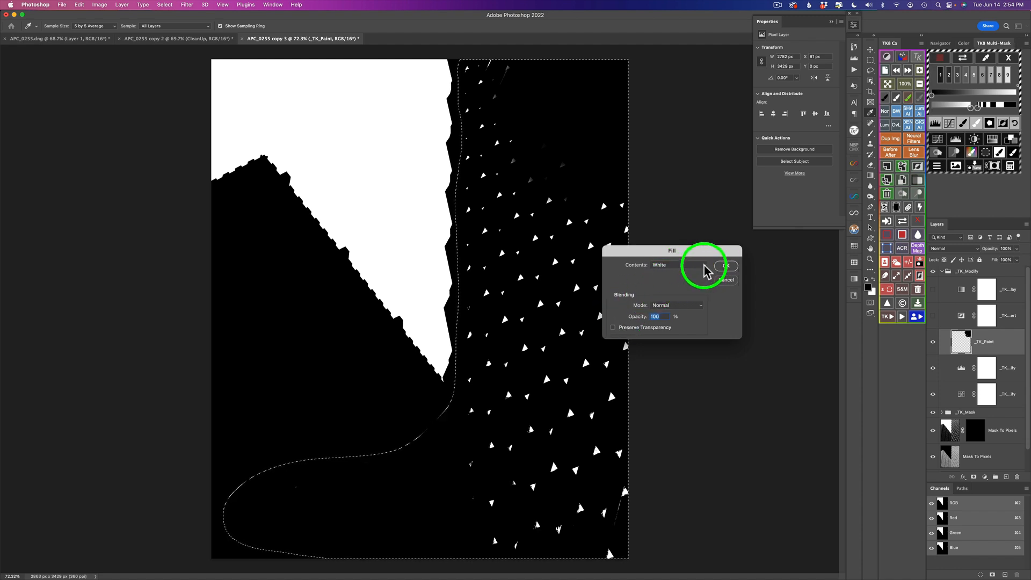
pyautogui.click(677, 264)
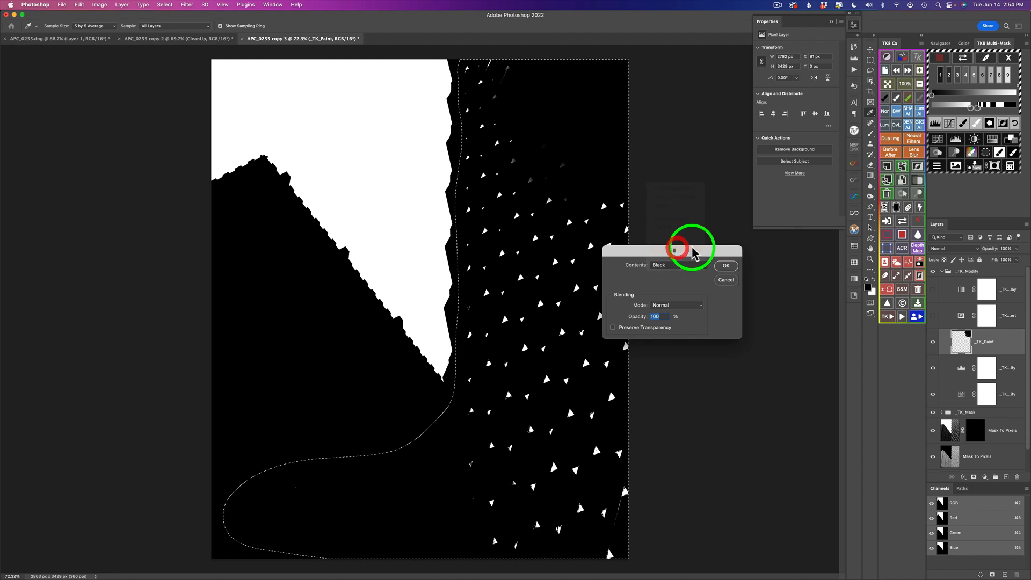
pyautogui.click(726, 266)
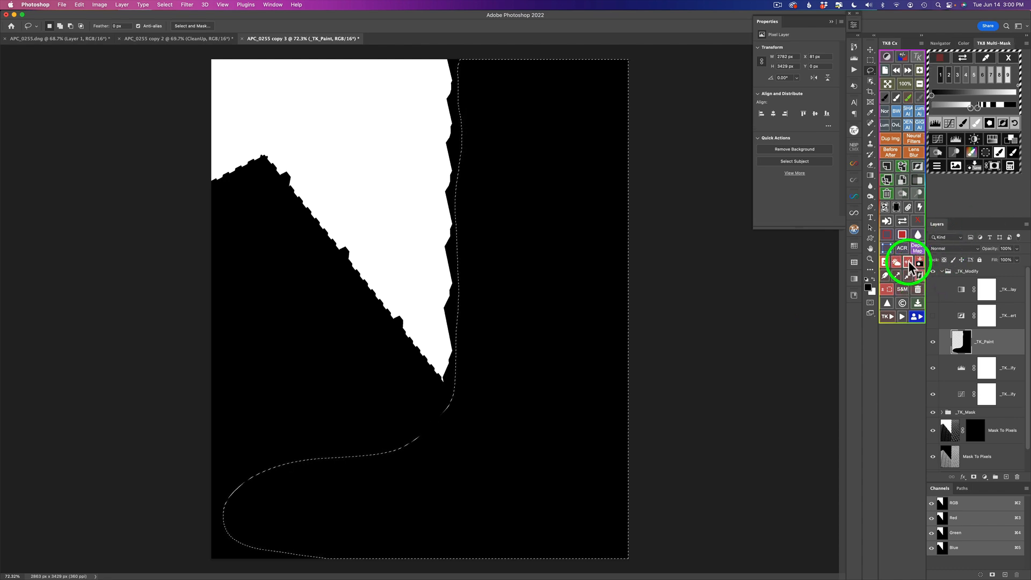
# Deselect and save the current mask as a channel named Sky
pyautogui.click(909, 262)
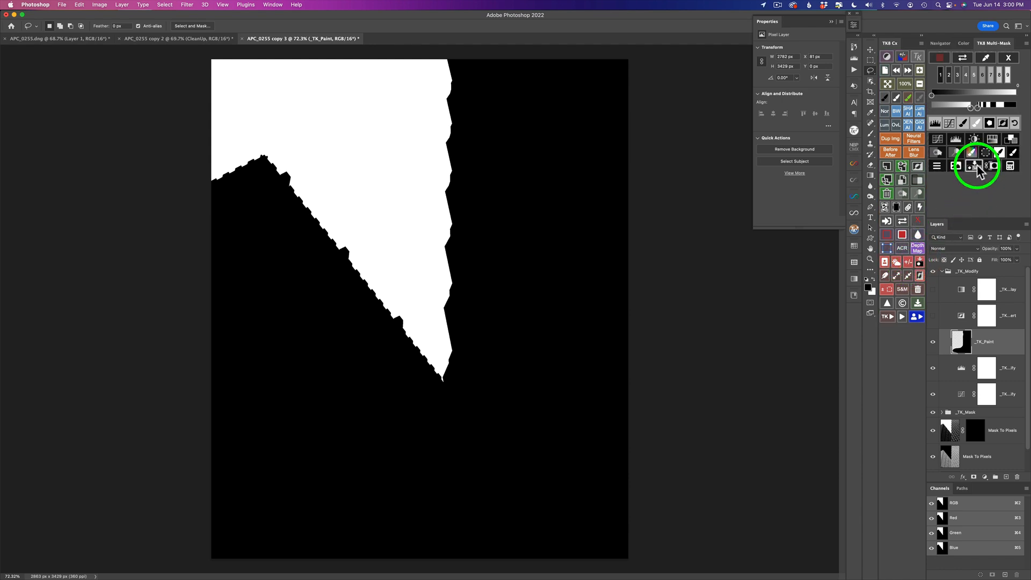
pyautogui.click(976, 166)
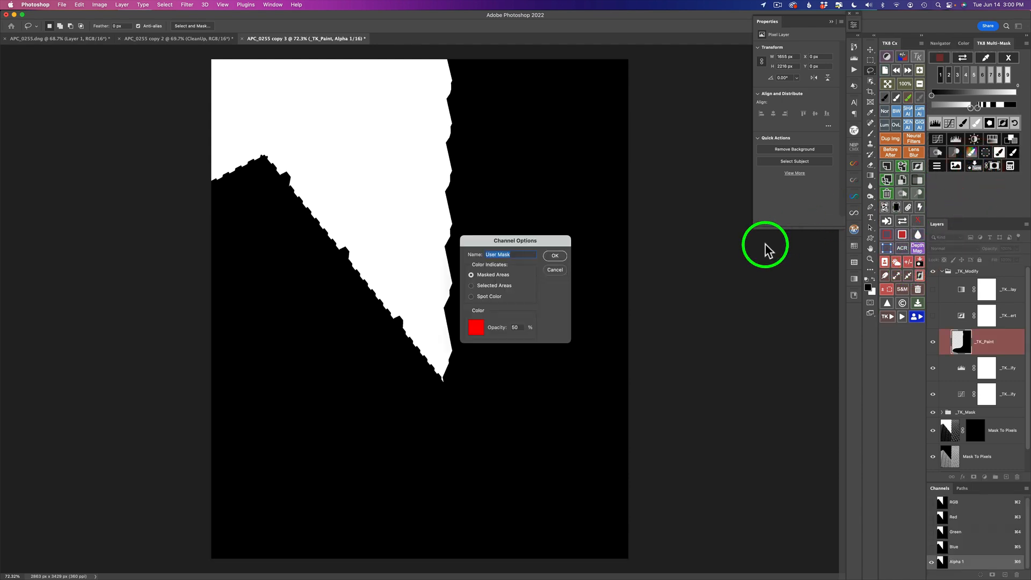
pyautogui.write('Sky')
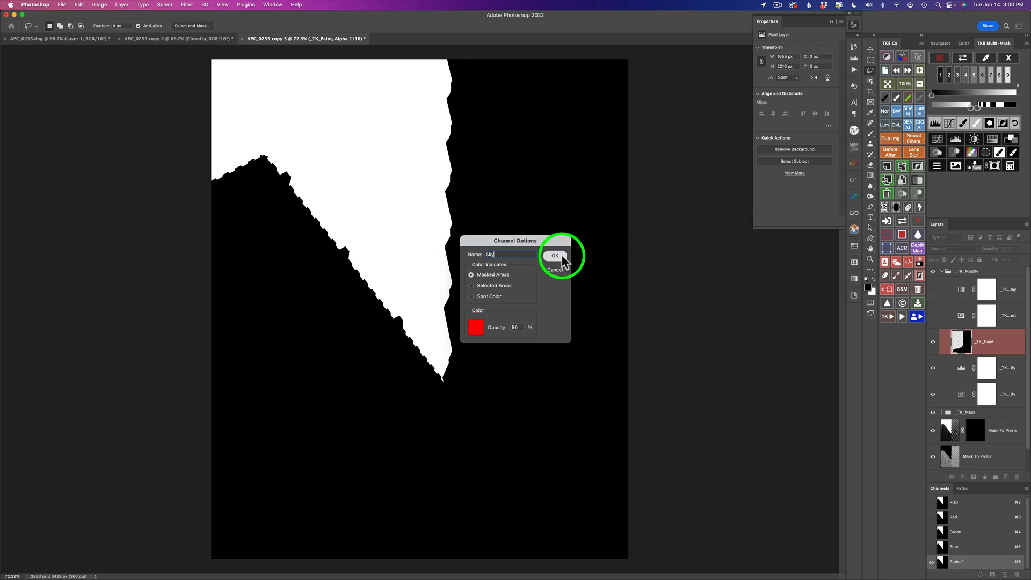
pyautogui.click(554, 255)
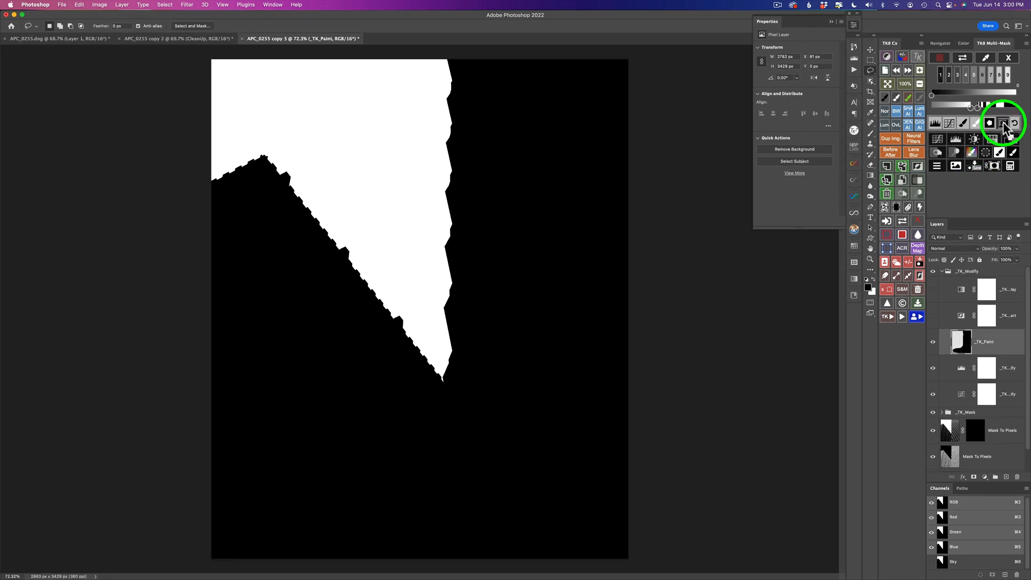
# Save an inverted copy of the mask as a channel named Buildings
pyautogui.click(975, 166)
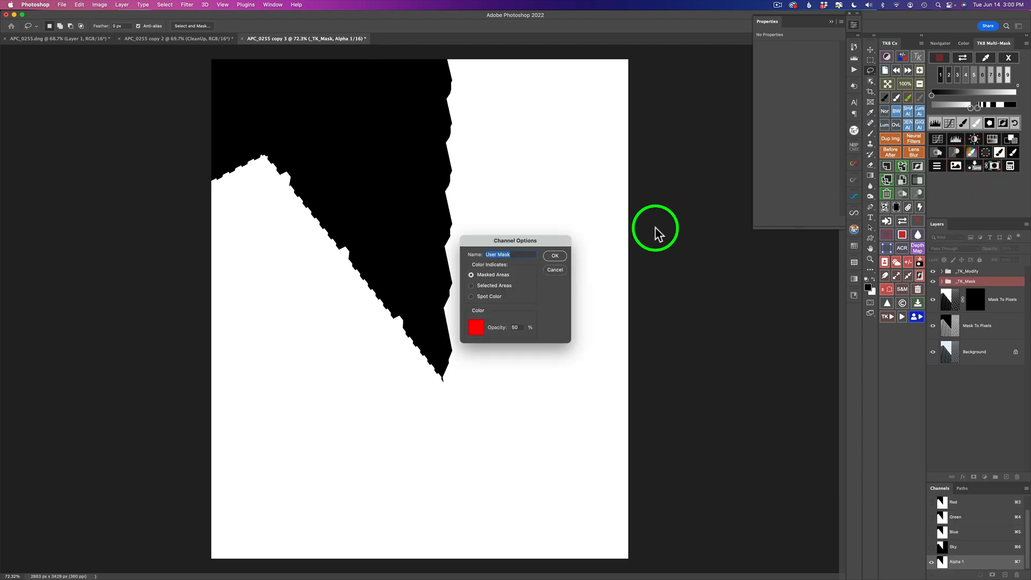
pyautogui.write('Buildings')
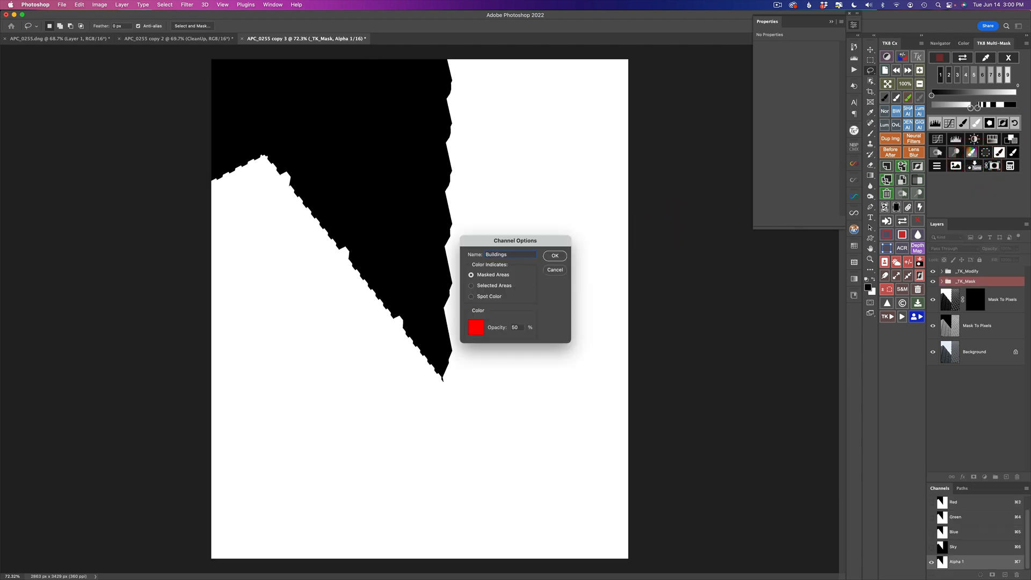
pyautogui.click(554, 255)
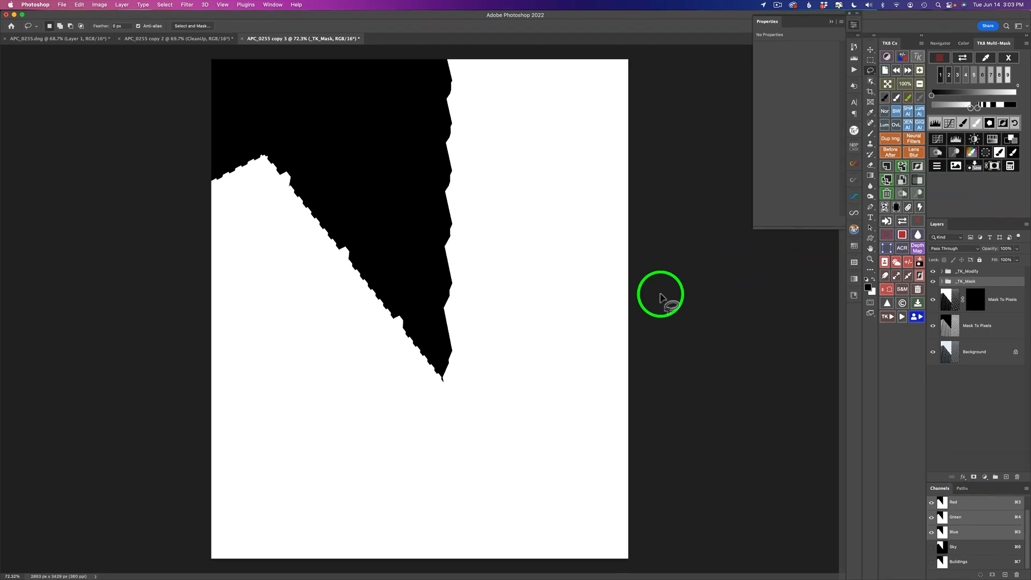
pyautogui.moveTo(561, 414)
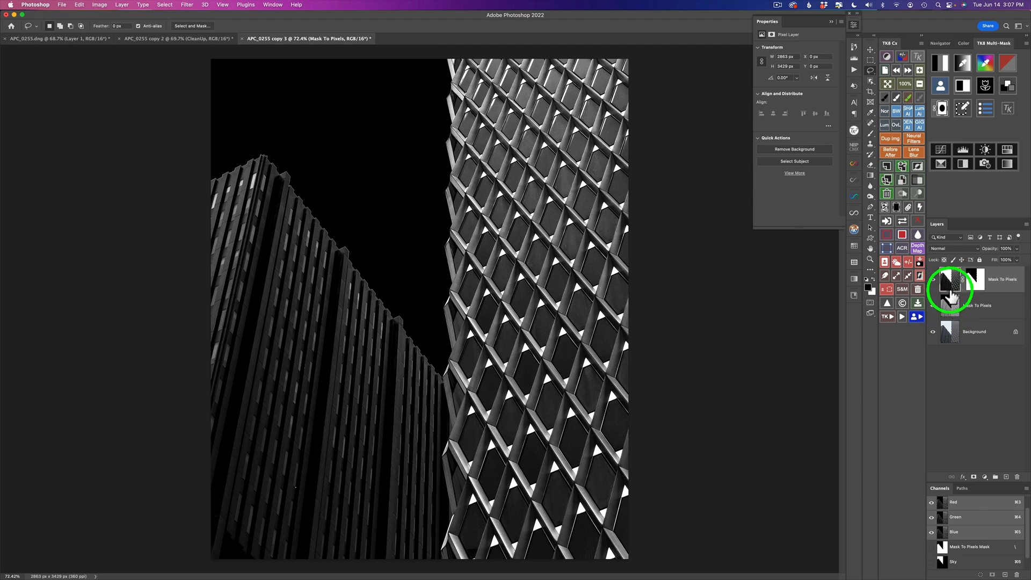
pyautogui.moveTo(652, 296)
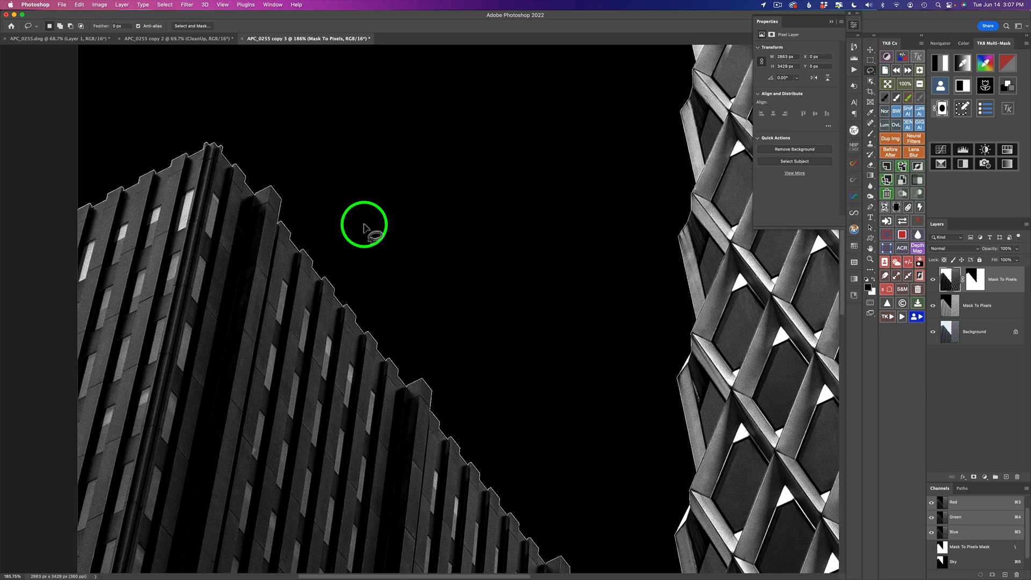
pyautogui.moveTo(982, 433)
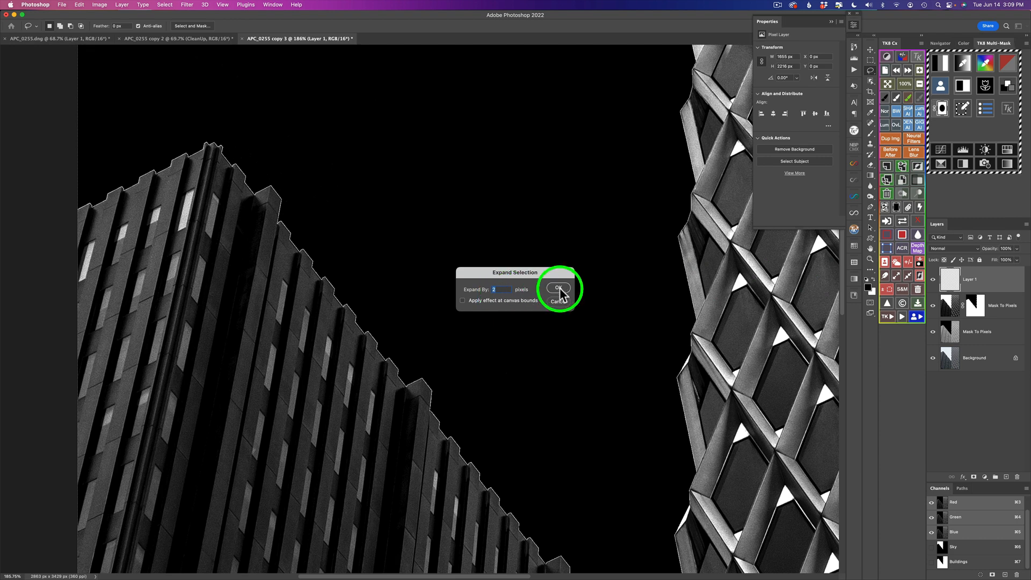
# Expand the selection outward by 2 pixels
pyautogui.click(557, 288)
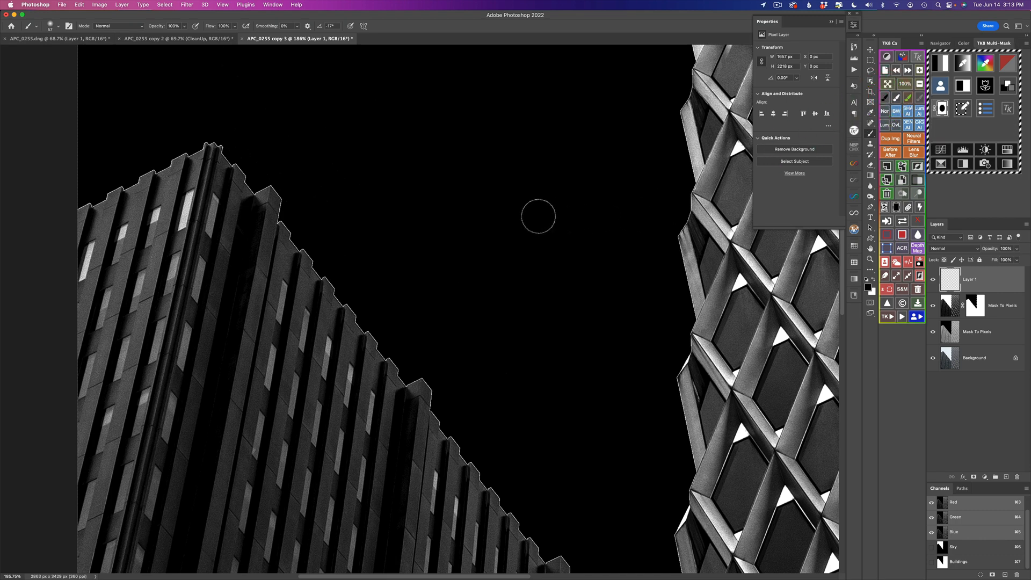
pyautogui.moveTo(332, 191)
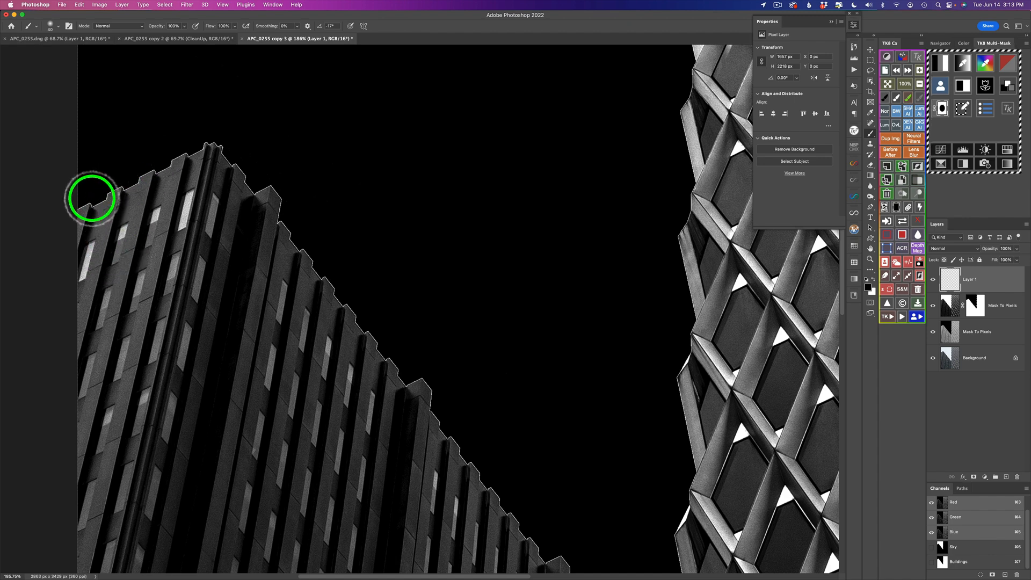
pyautogui.moveTo(154, 169)
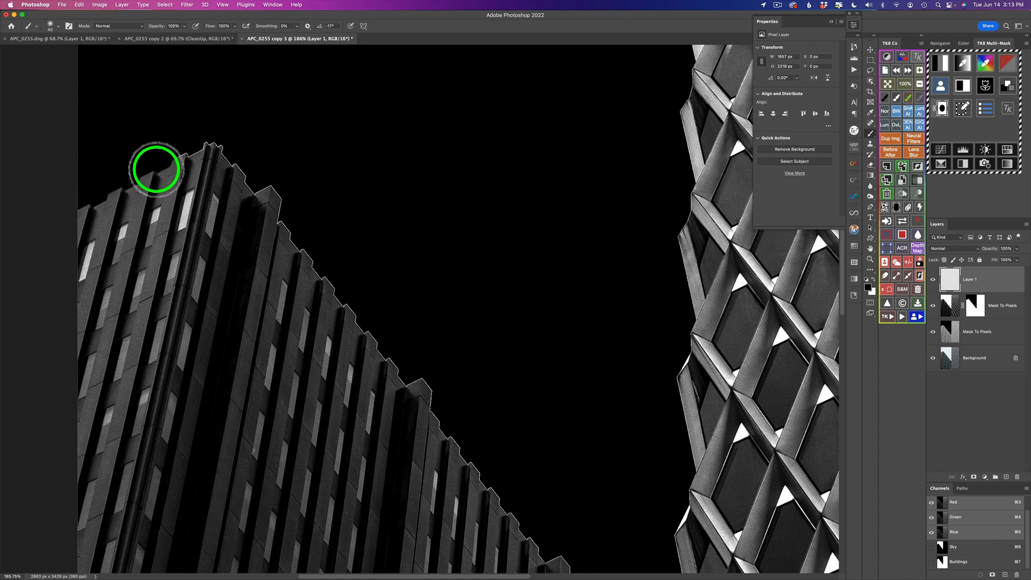
# Brush black over the light fringes along the stepped rooftop and the lattice facade's left edge
pyautogui.moveTo(155, 167); pyautogui.dragTo(264, 196)
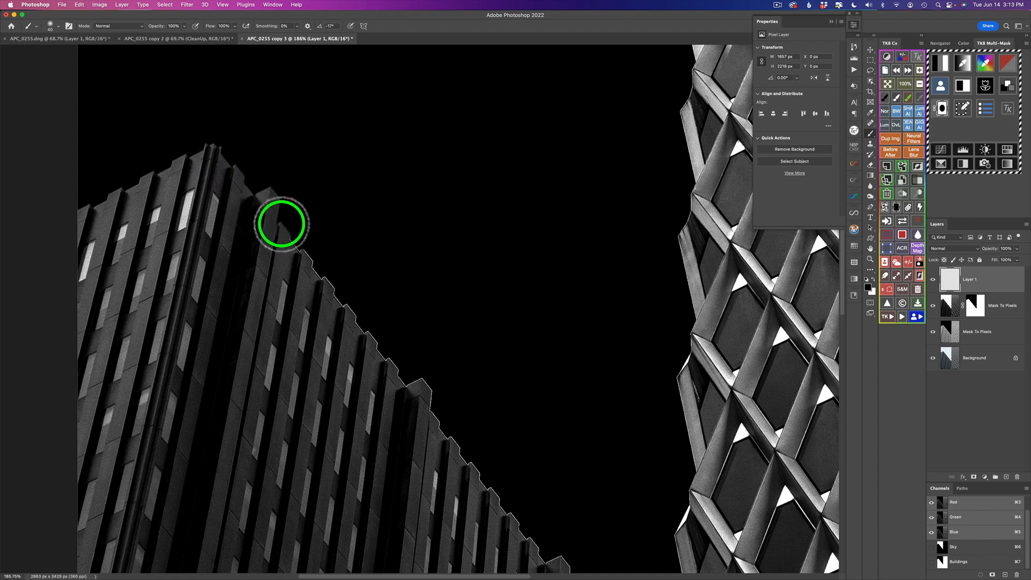
pyautogui.moveTo(282, 223); pyautogui.dragTo(396, 355)
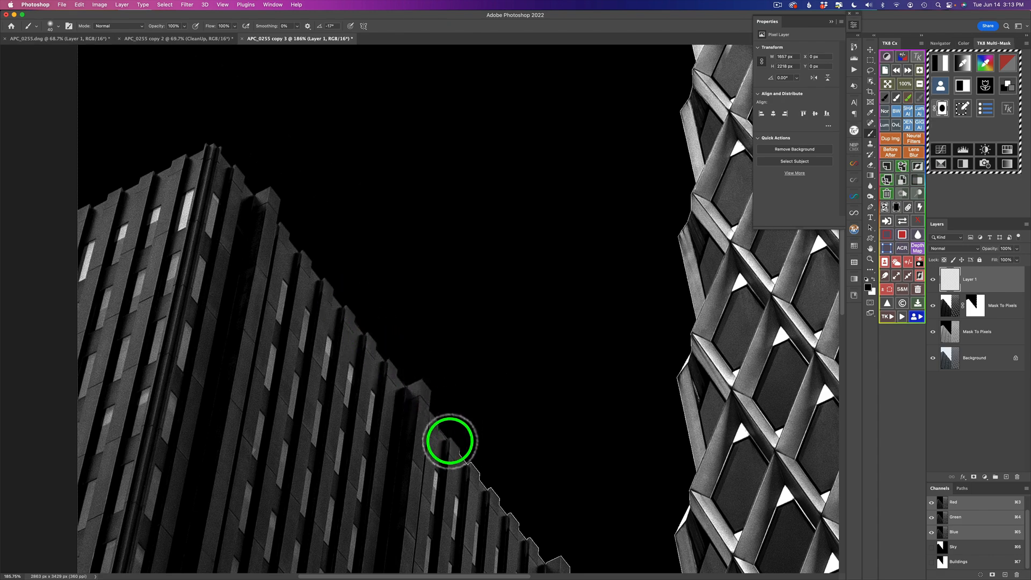
pyautogui.moveTo(451, 440); pyautogui.dragTo(471, 342)
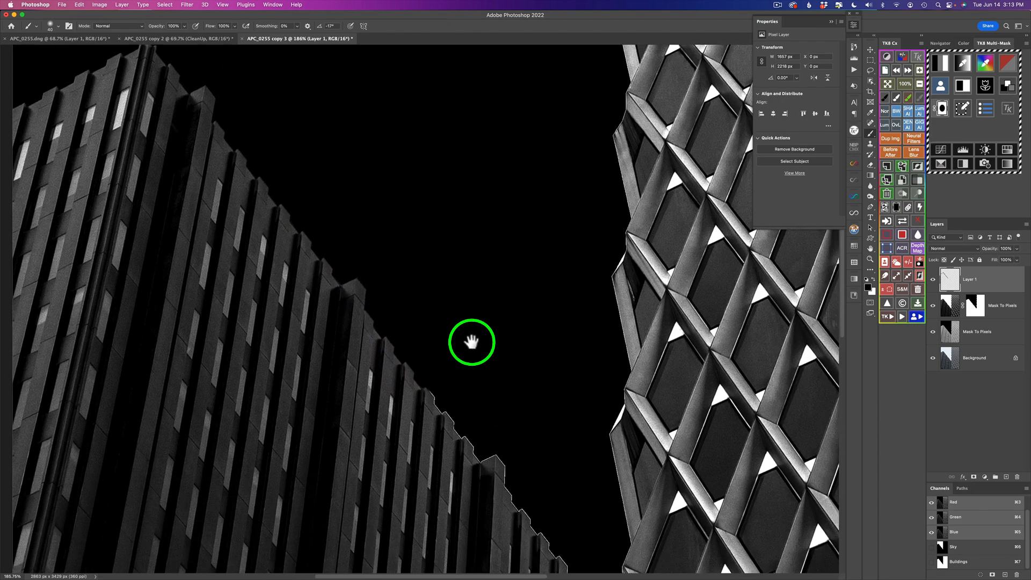
pyautogui.moveTo(471, 342); pyautogui.dragTo(343, 217)
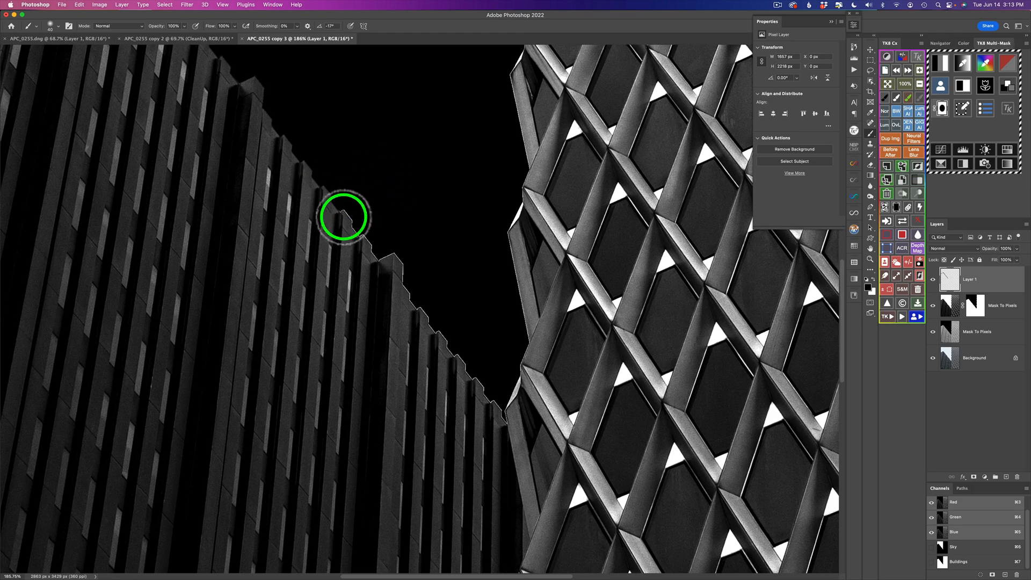
pyautogui.moveTo(342, 217); pyautogui.dragTo(424, 294)
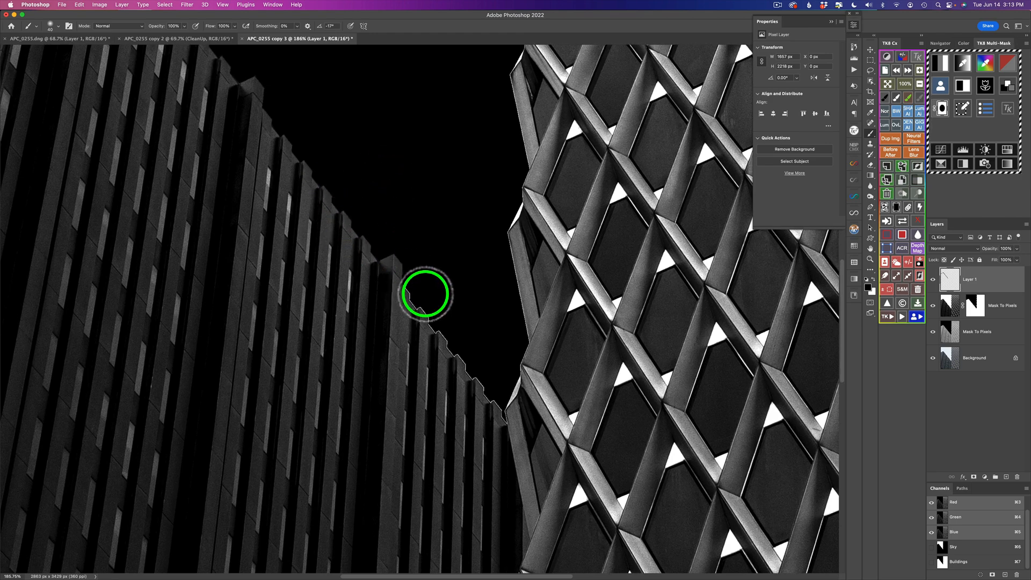
pyautogui.moveTo(425, 295); pyautogui.dragTo(488, 403)
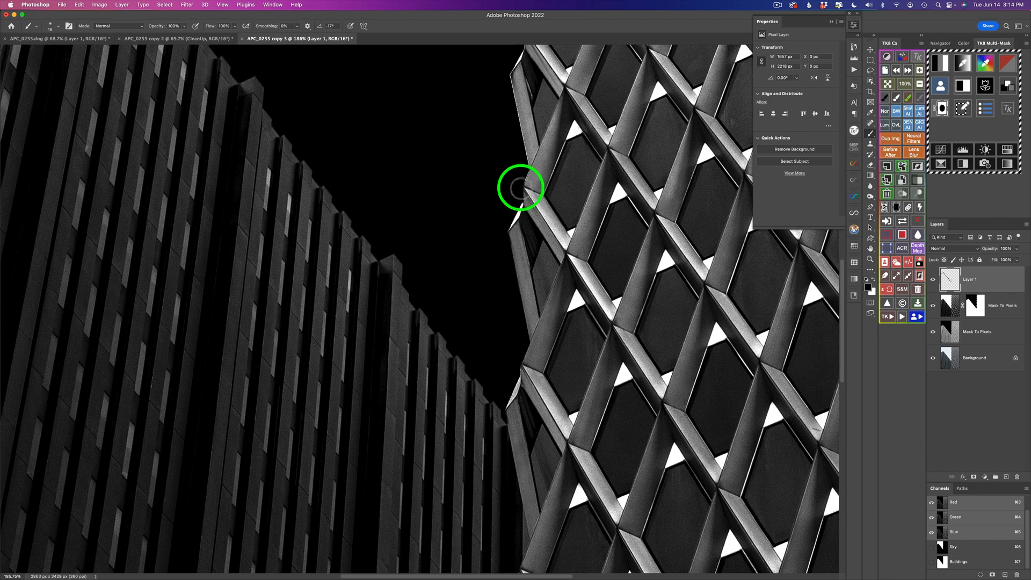
pyautogui.moveTo(524, 149)
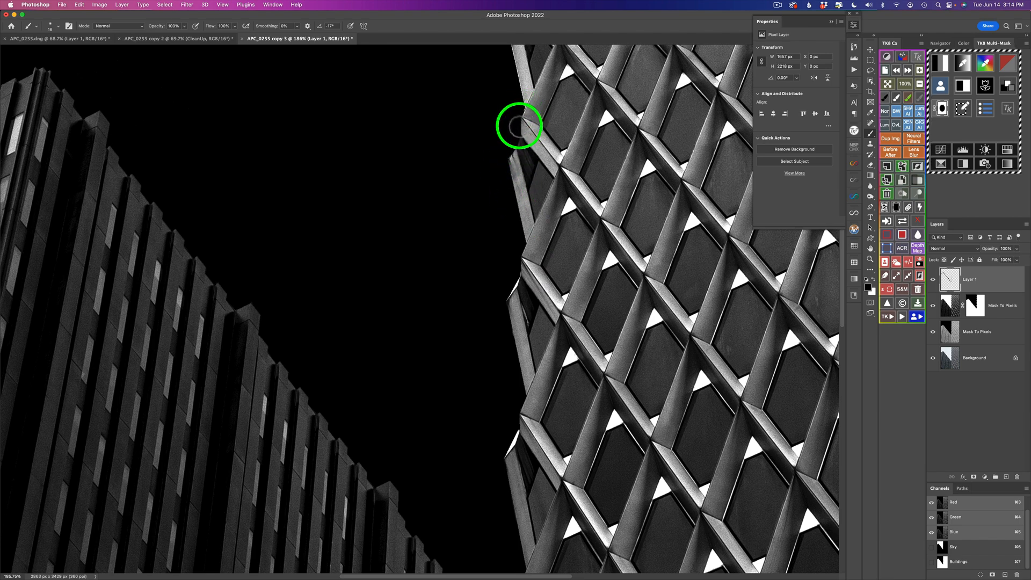
pyautogui.moveTo(518, 125); pyautogui.dragTo(567, 342)
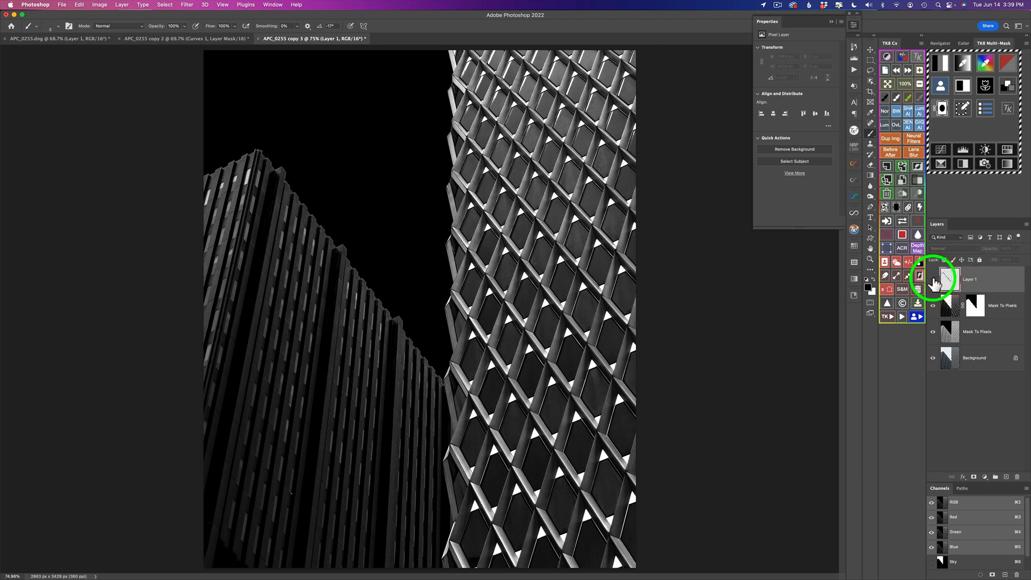
# Select the Layer 1 cleanup layer and generate luminosity masks from the TK panel
pyautogui.click(918, 274)
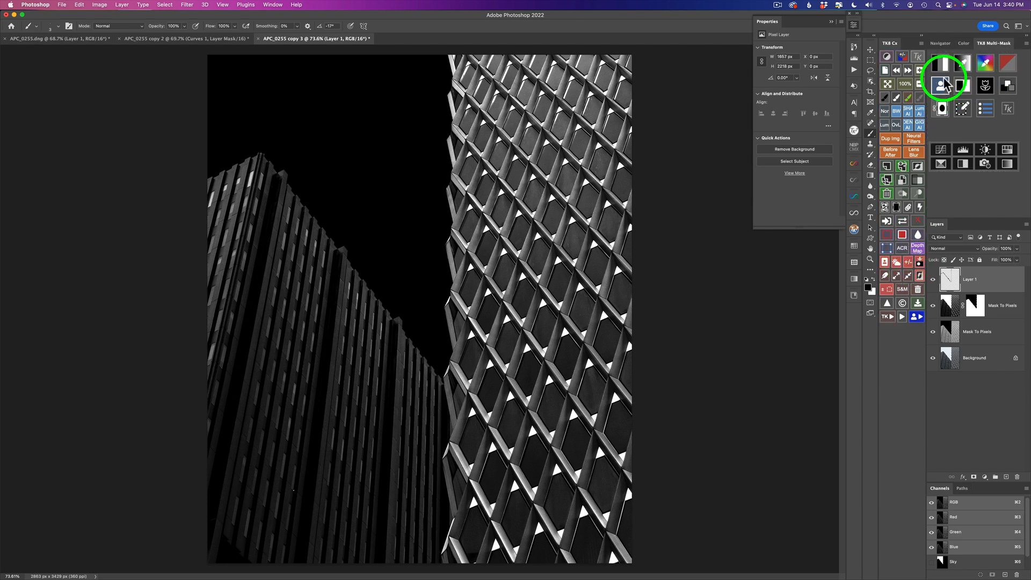
pyautogui.click(941, 82)
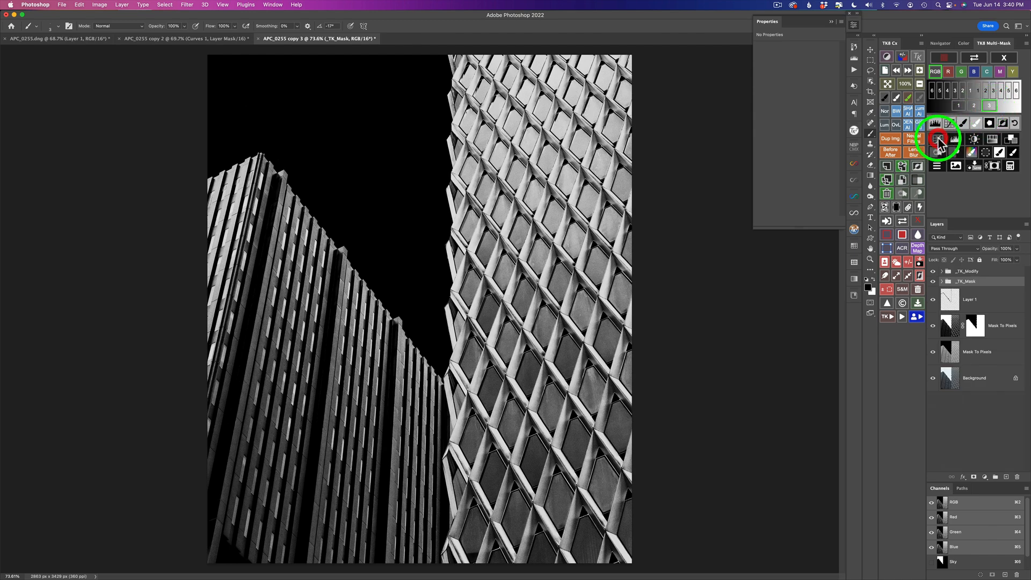
# Add a Screen-blended masked Curves layer, group it with a layer mask, and set a large soft brush
pyautogui.click(939, 138)
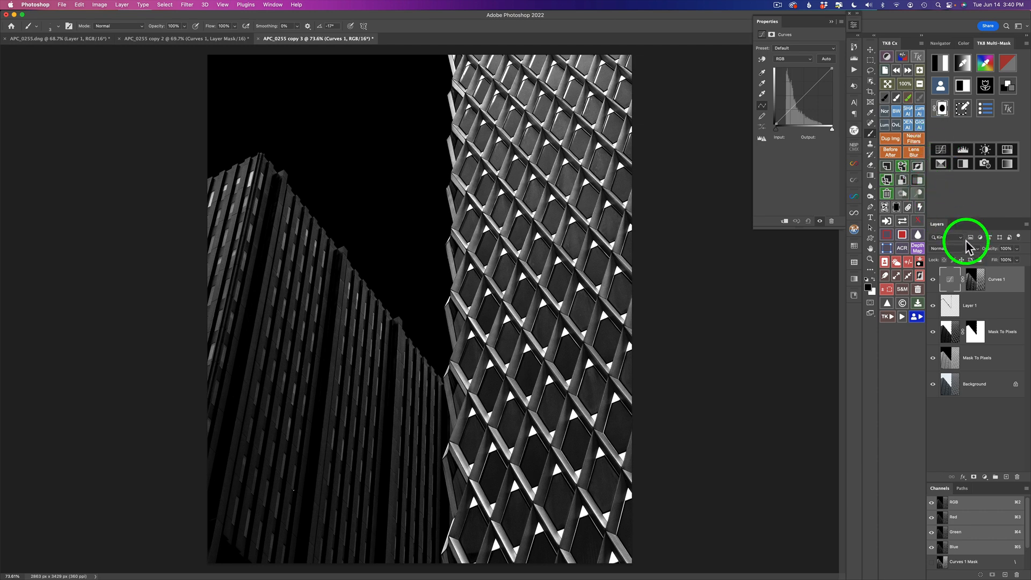
pyautogui.click(945, 249)
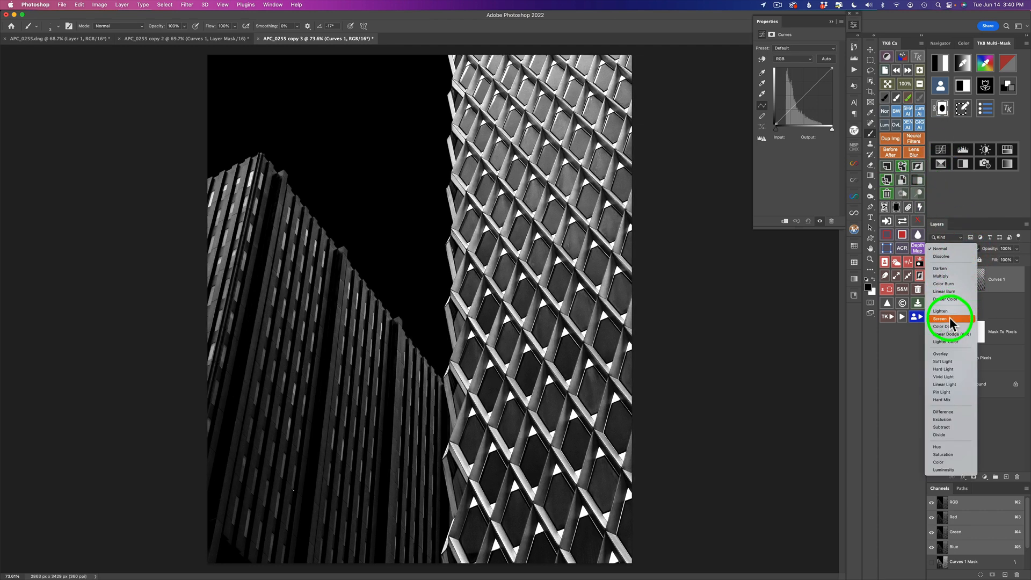
pyautogui.click(941, 319)
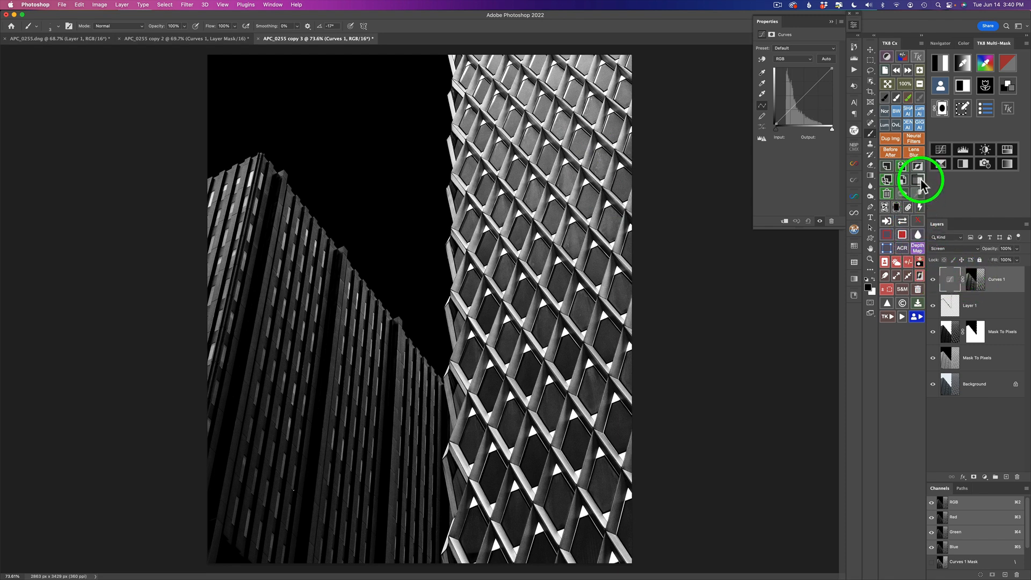
pyautogui.click(920, 182)
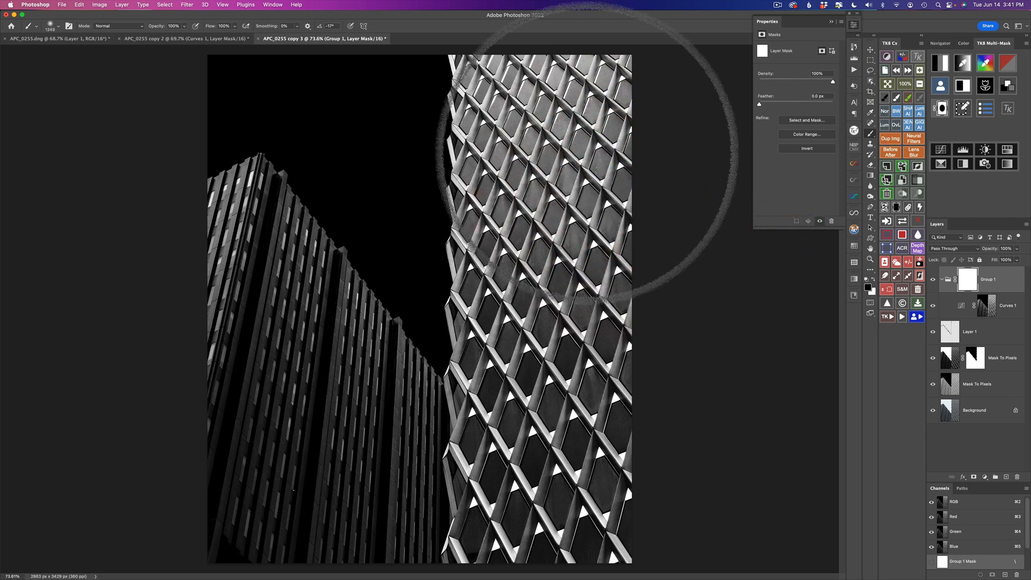
pyautogui.click(605, 179)
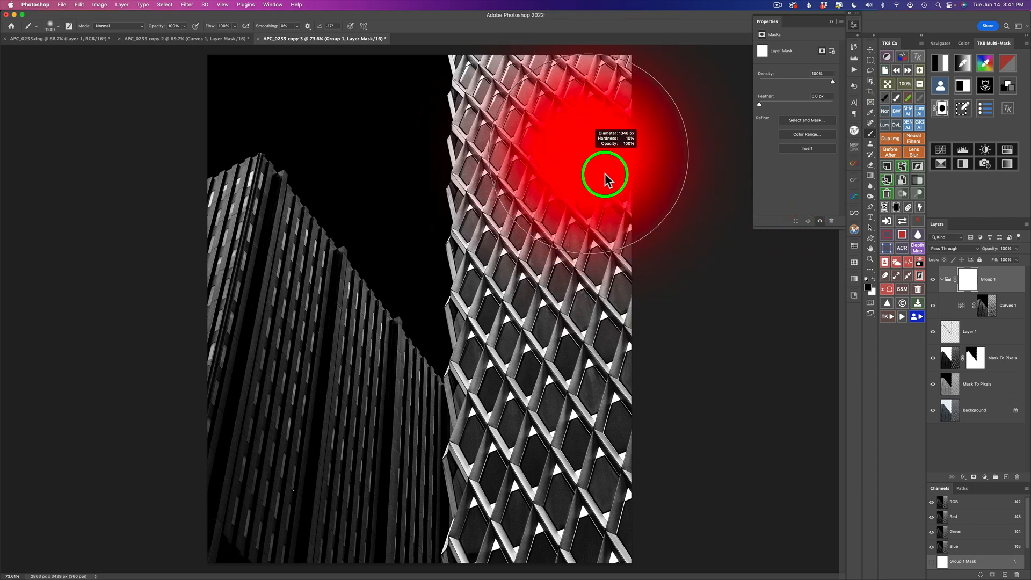